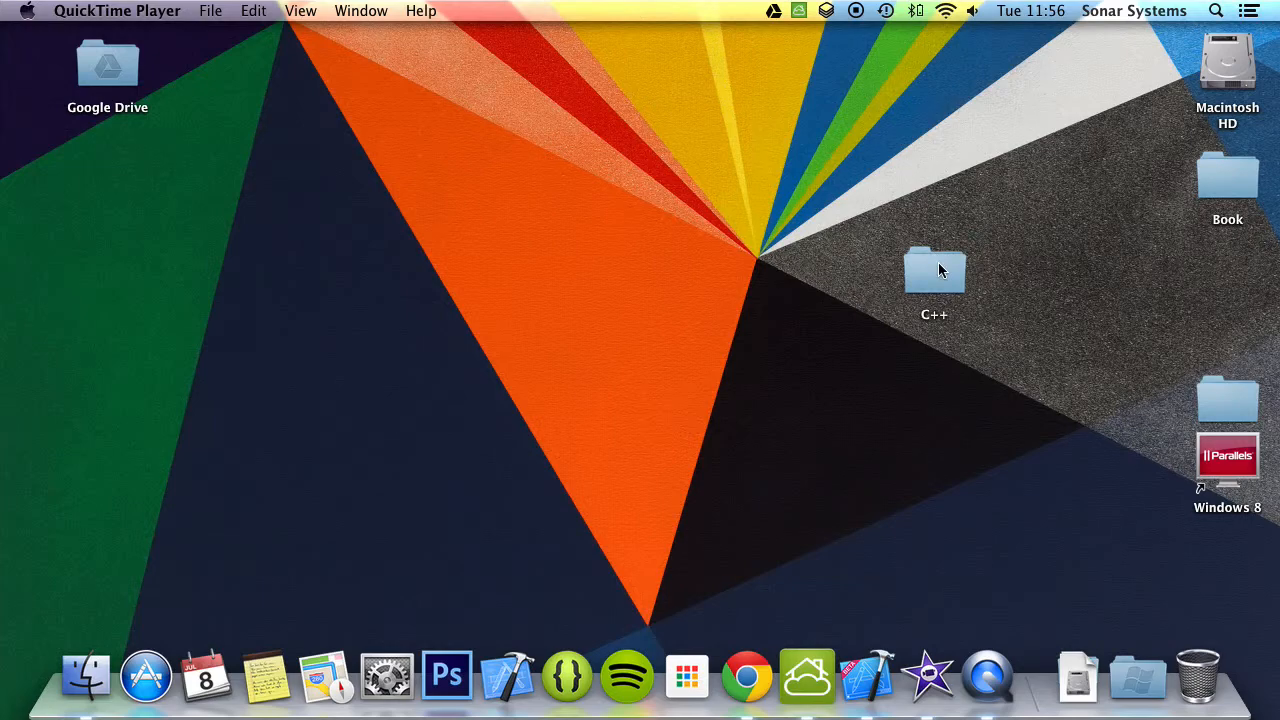
Open the C Plus Plus Tutorial Xcode project from the desktop C++ folder.
double_click(934, 270)
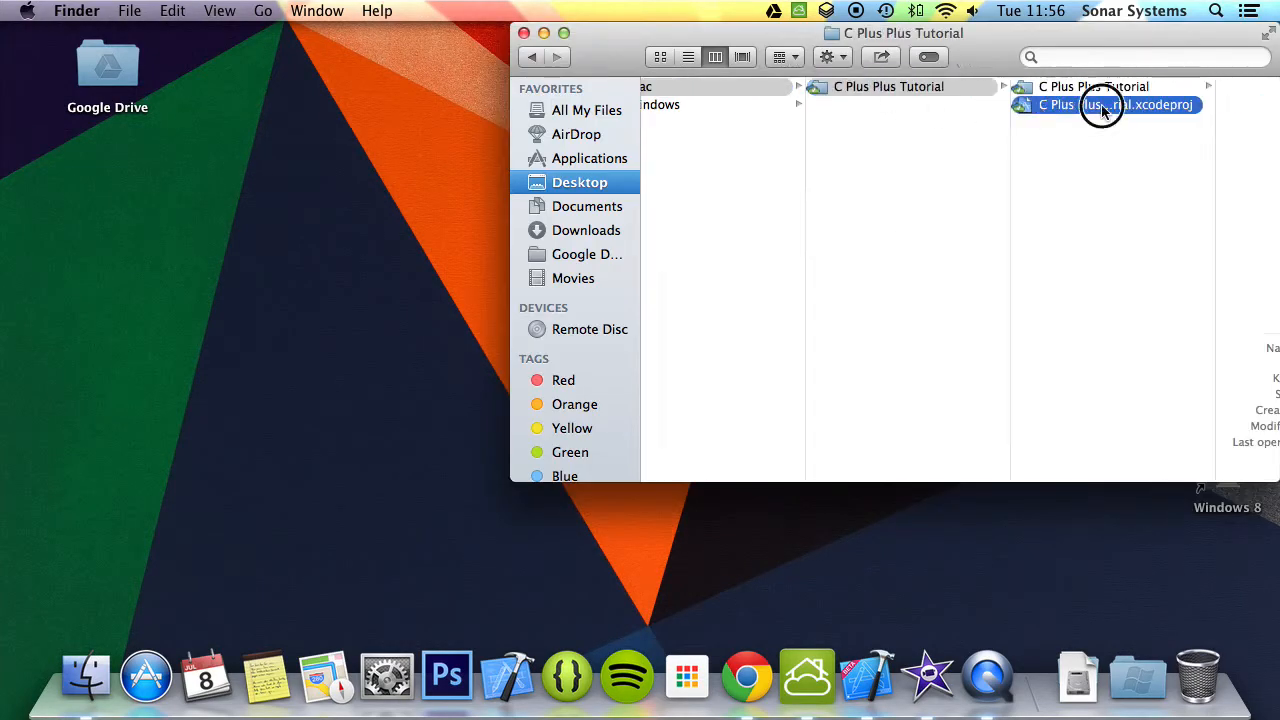
double_click(1110, 104)
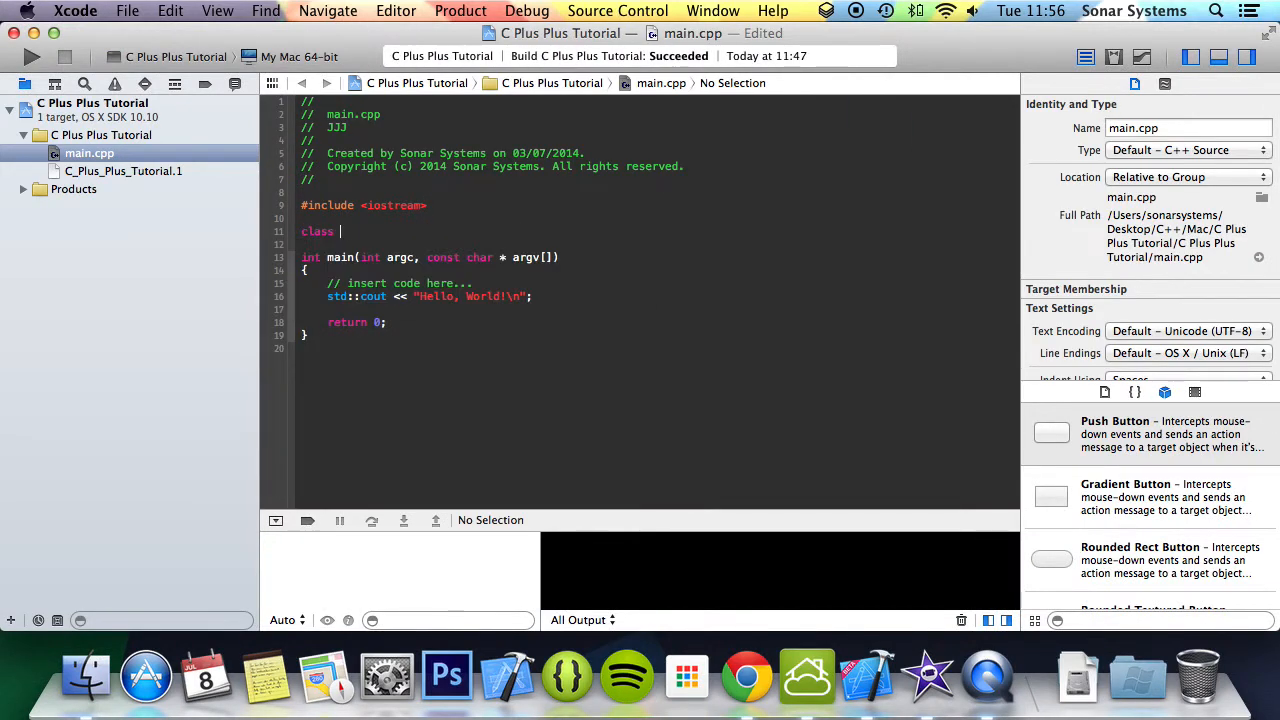
Declare class Vehicle with public Vehicle(), Vehicle(int speedTemp, int ageTemp) and int speed, age members.
text(Vehicle)
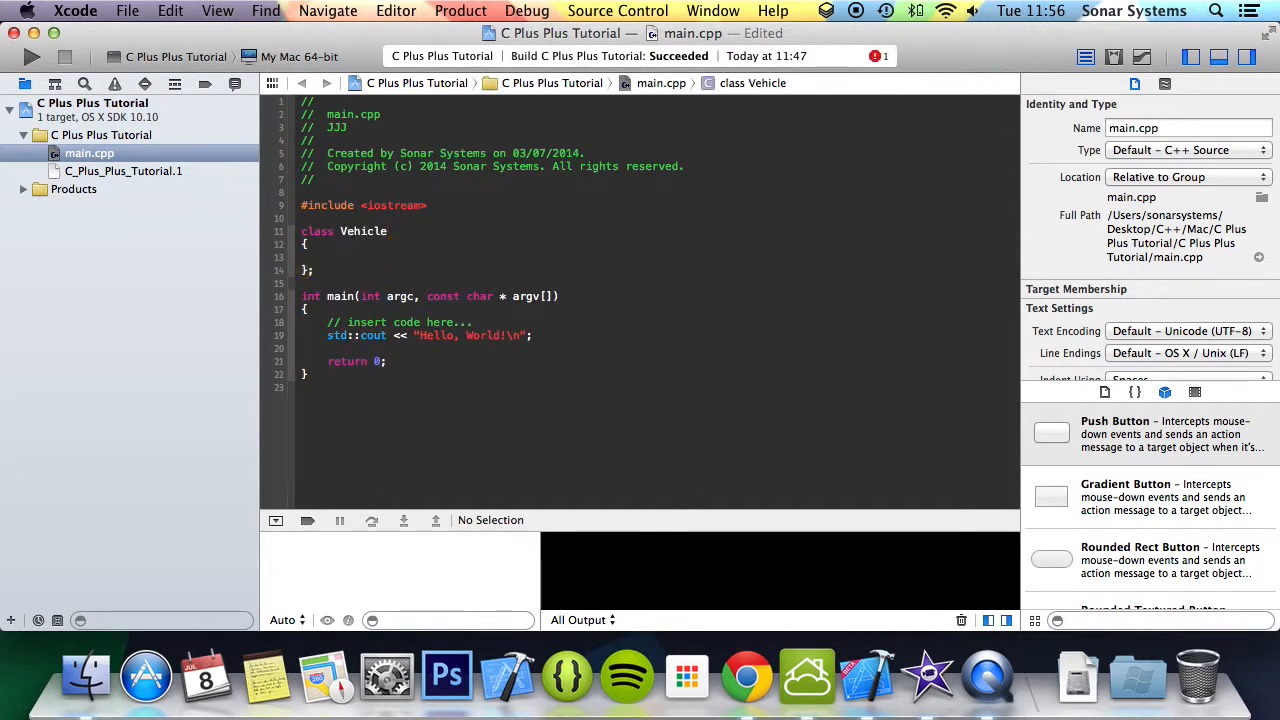
text(public:)
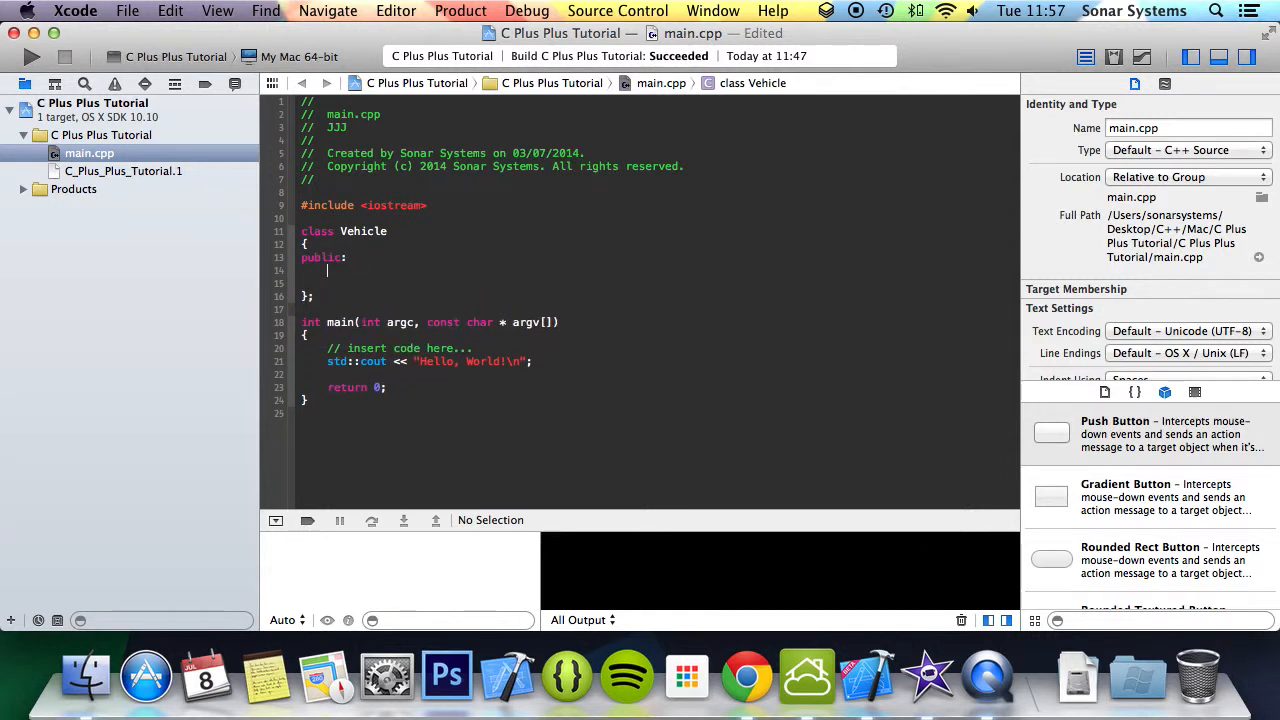
text(Vehicle();)
click(654, 282)
text(Vehicle(int speedTemp, int);)
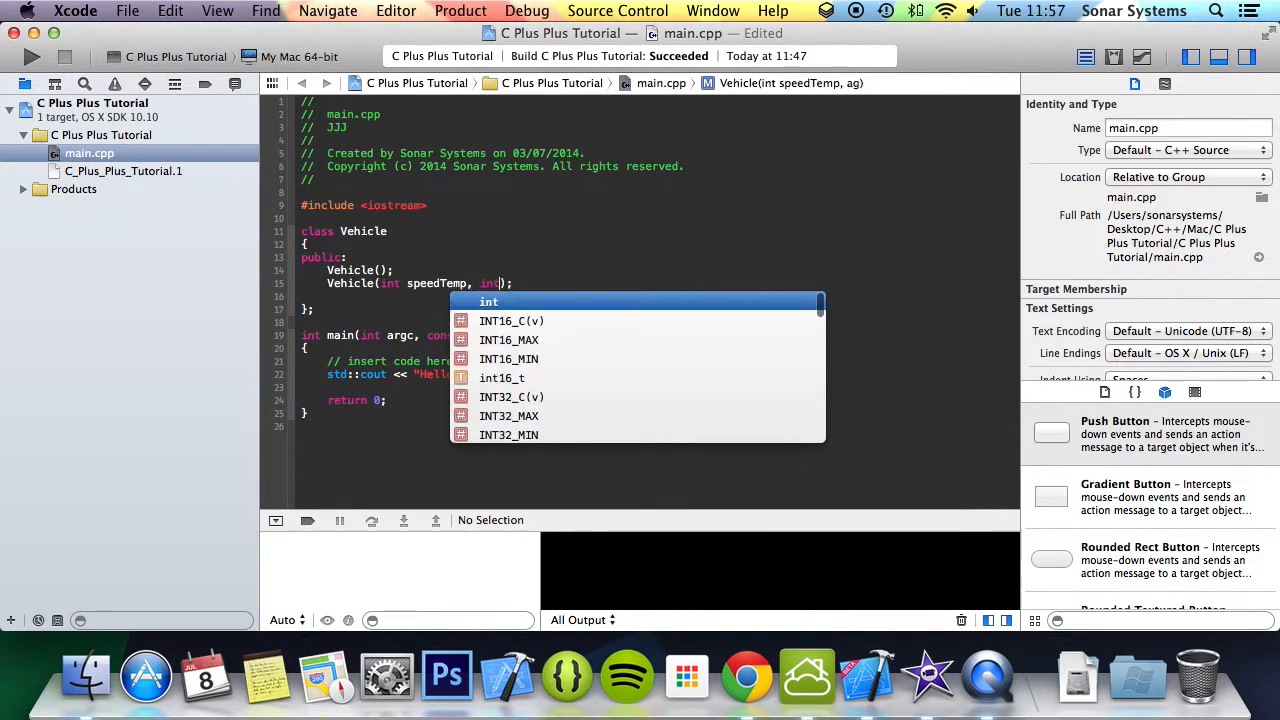
text(ageTemp)
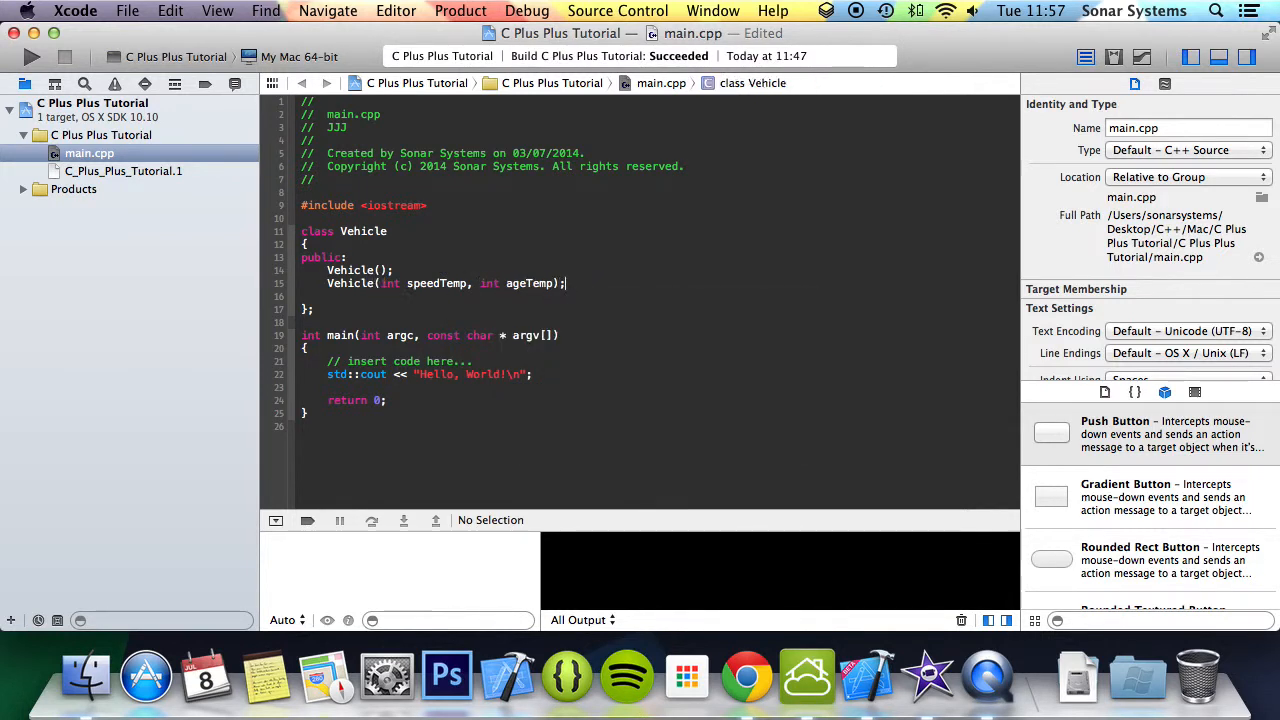
text(int spe)
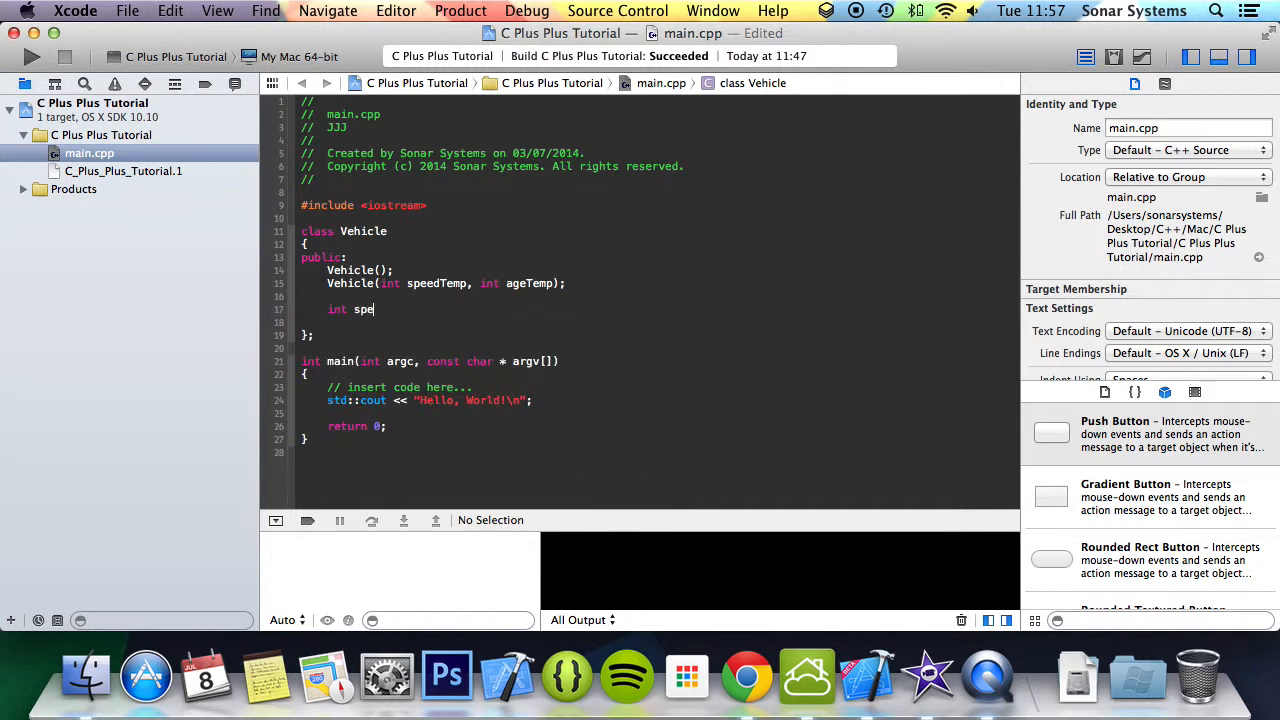
text(ed;)
text(int age;)
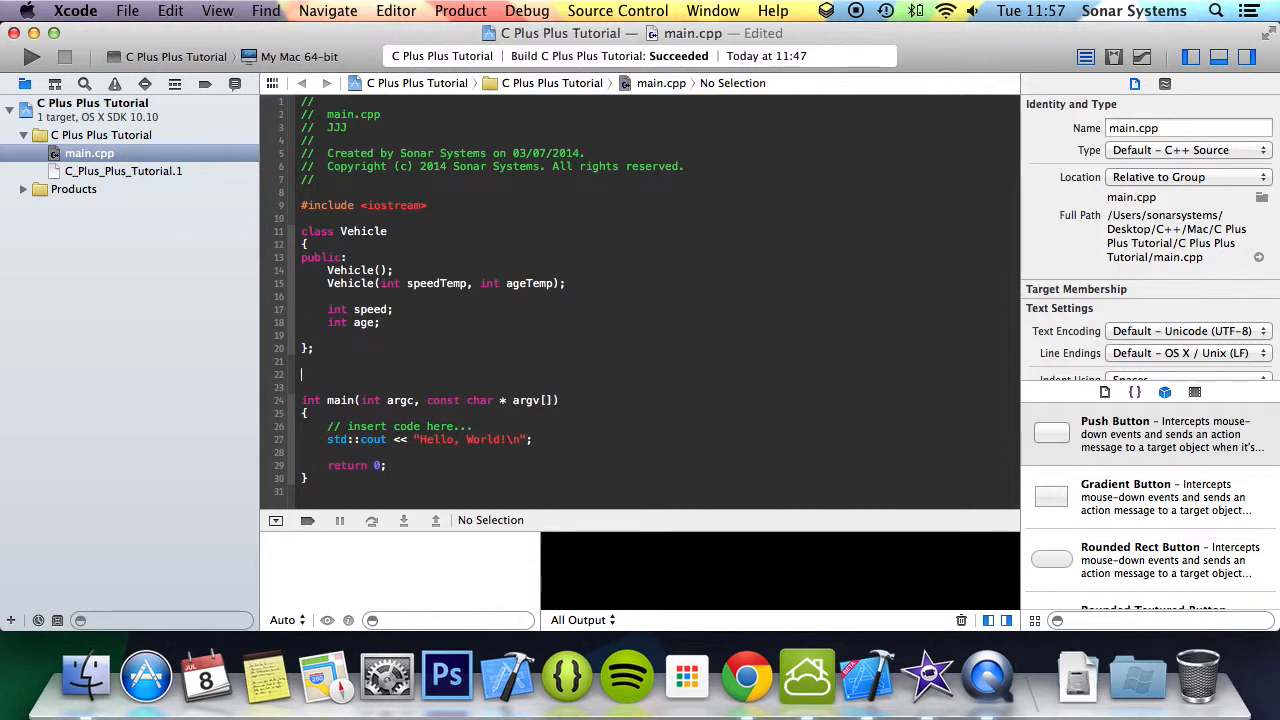
Start the Vehicle::Vehicle() default constructor definition below the class.
text(Vehicle)
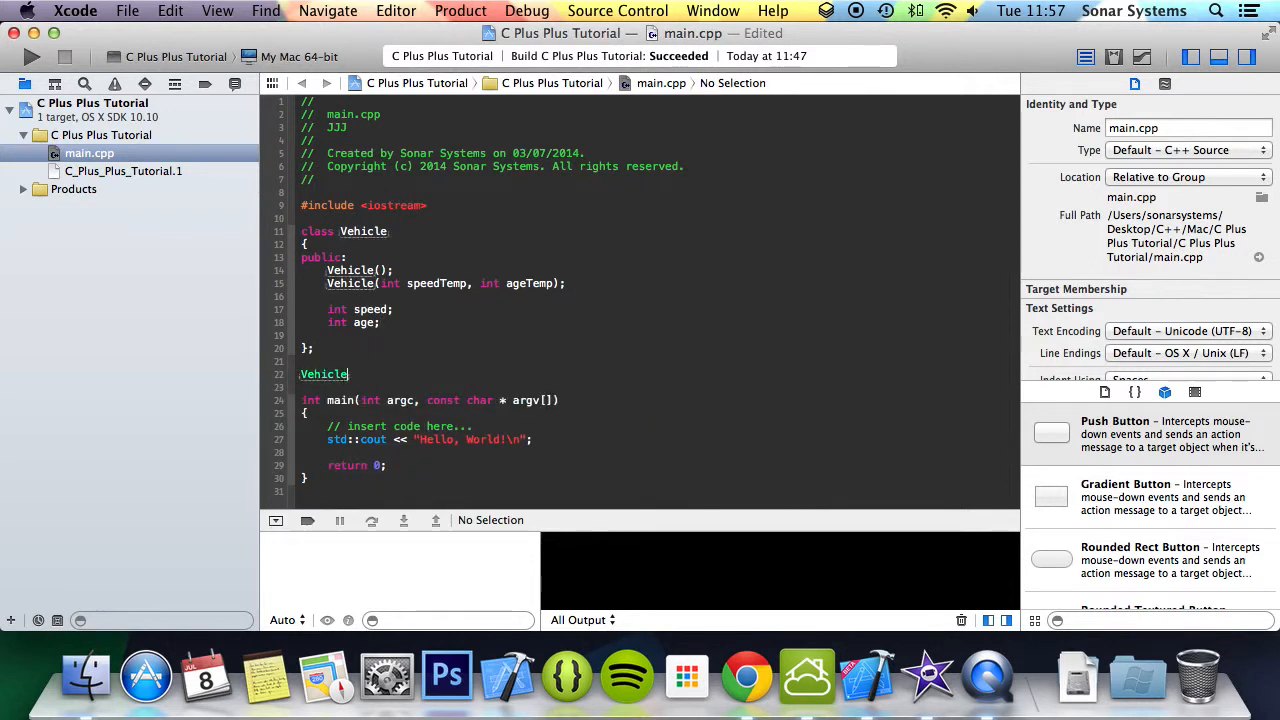
text(::Vehicle()
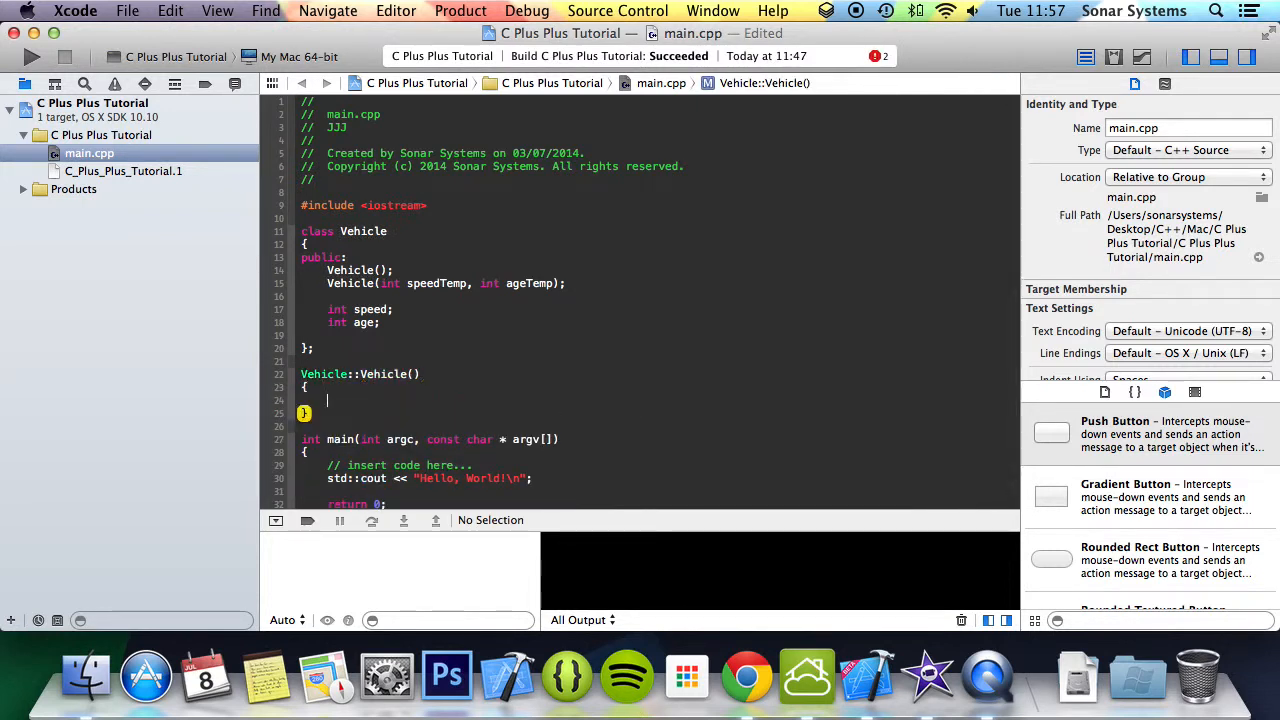
Make the default constructor set speed = 60 and age = 1.
text(speed)
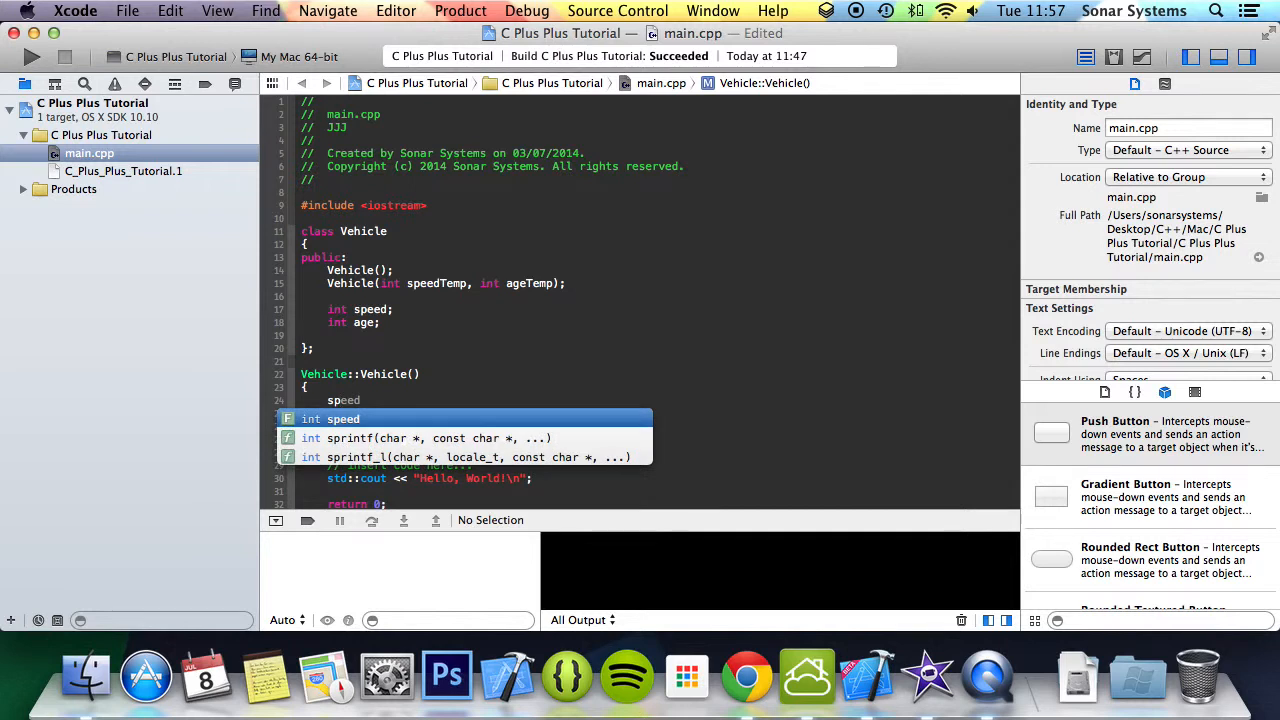
text(= 60;)
text(age =)
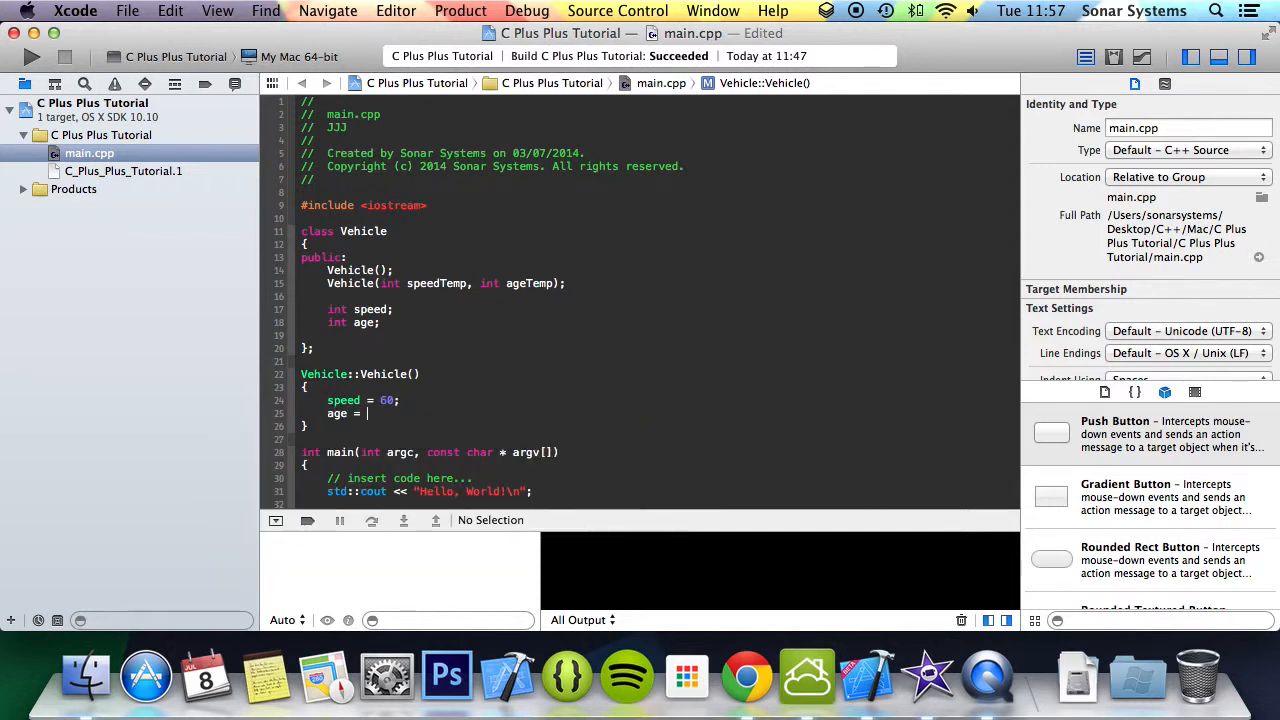
text(1;)
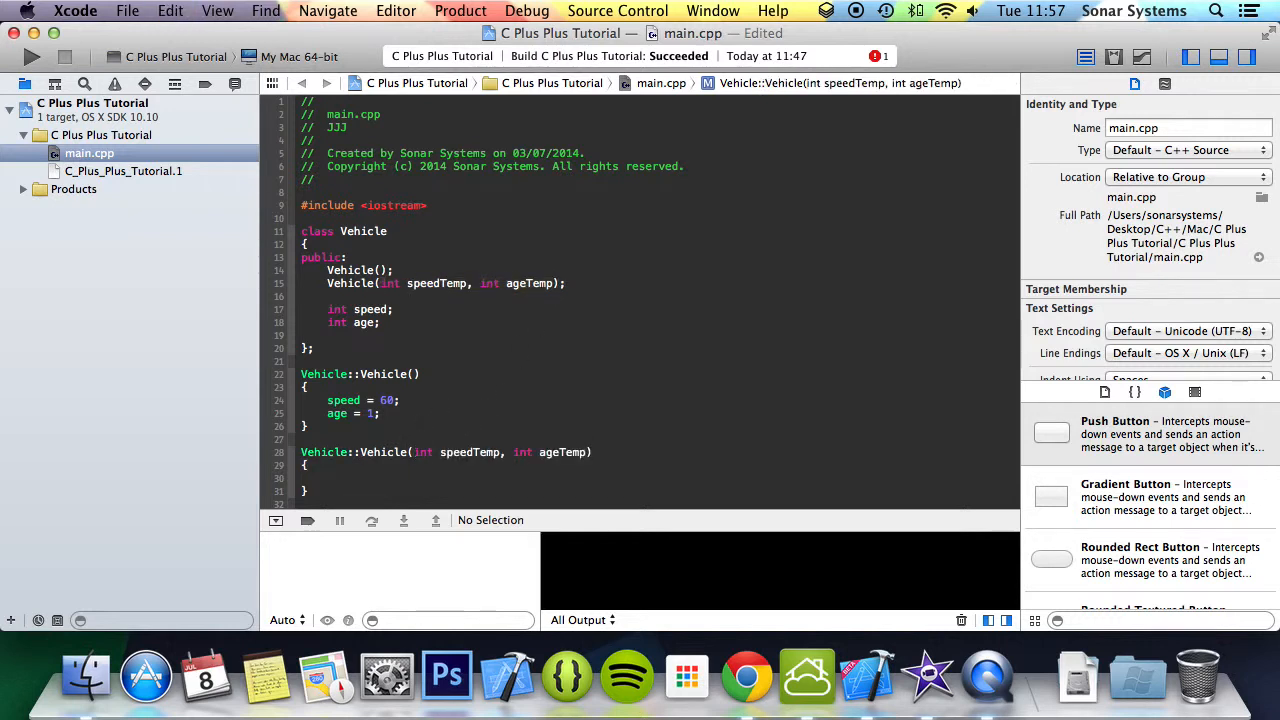
Define Vehicle::Vehicle(int speedTemp, int ageTemp) assigning speed and age from its arguments.
text(speed =)
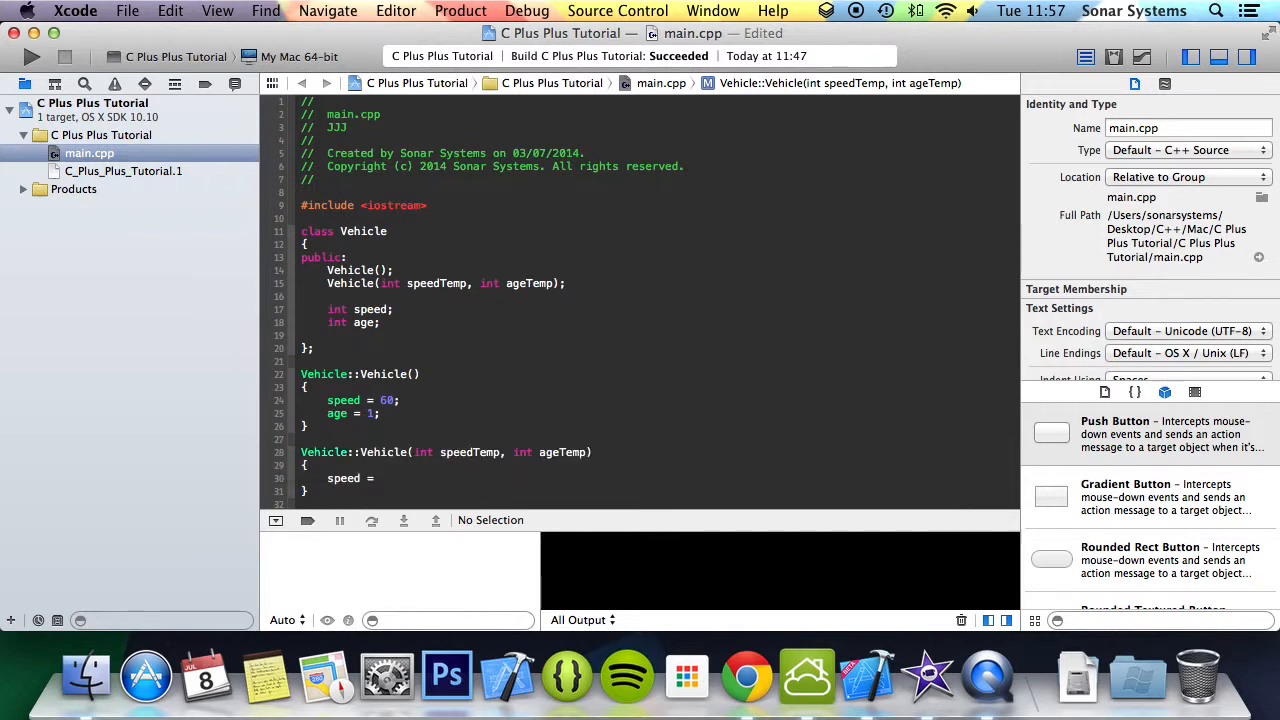
text(age)
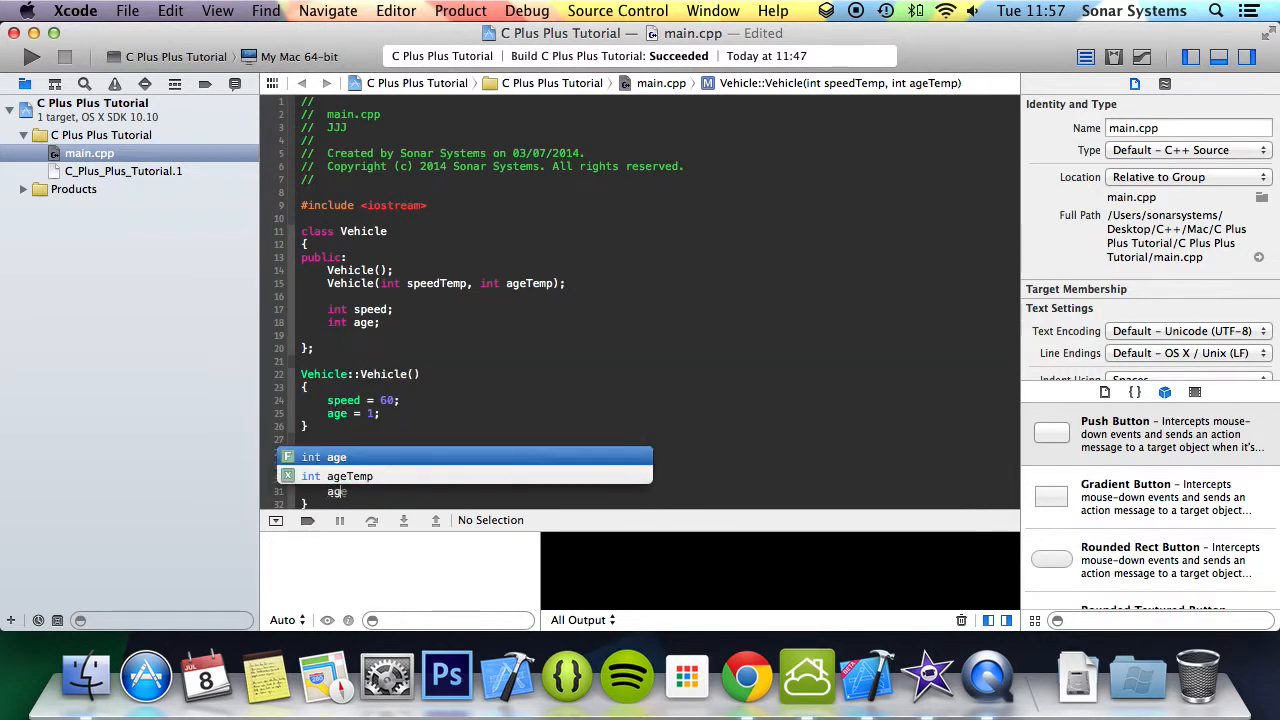
text(e = ageTemp;)
key(return)
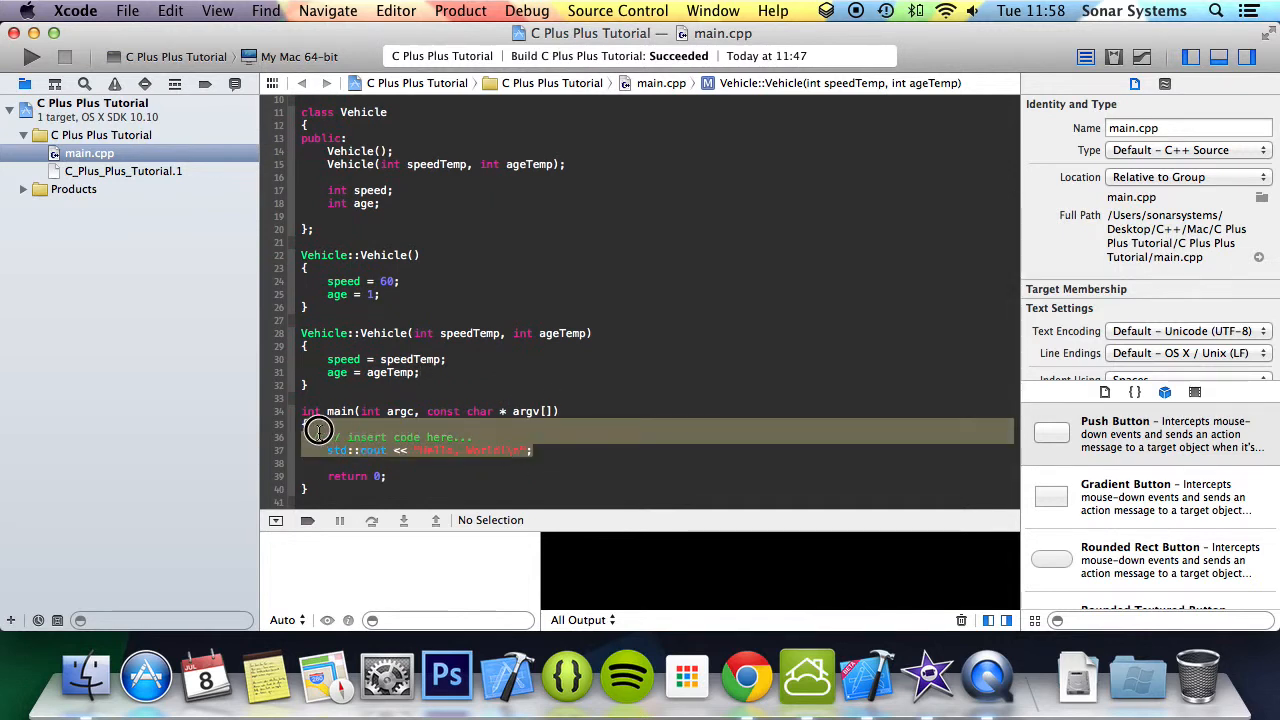
Replace main's hello-world placeholder with Vehicle bmw(500, 60);.
click(320, 430)
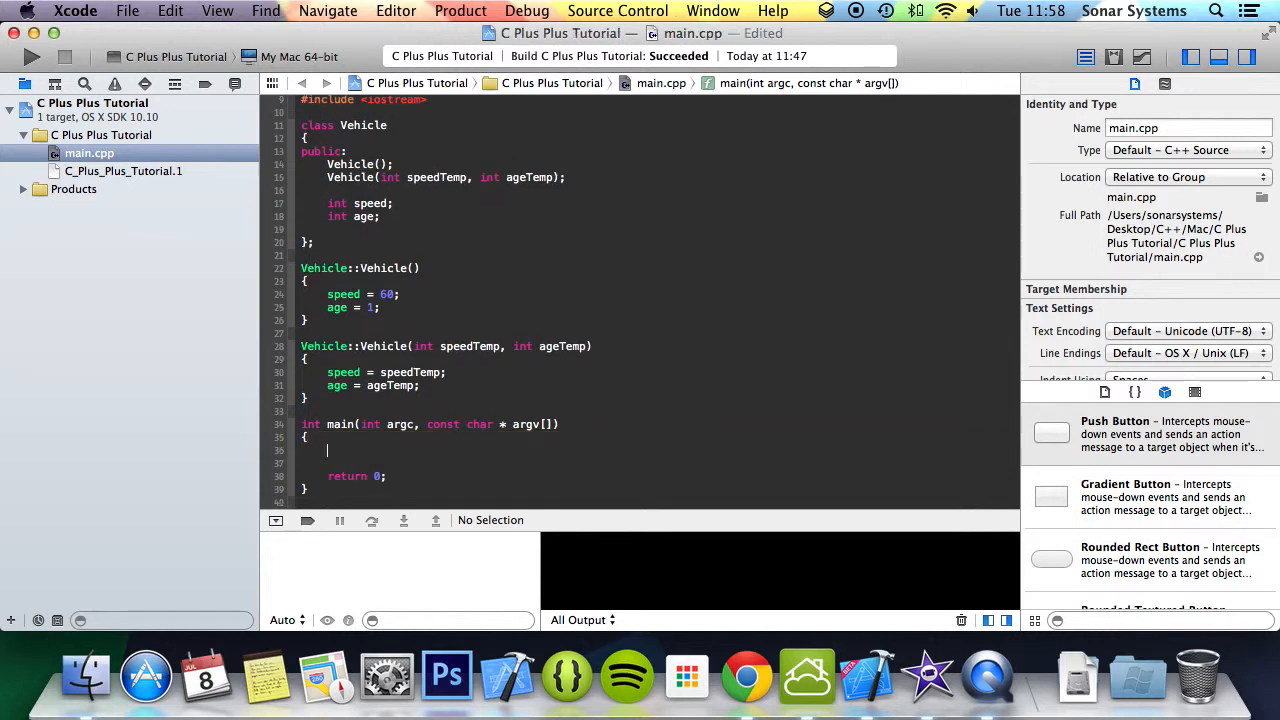
text(Vehicle)
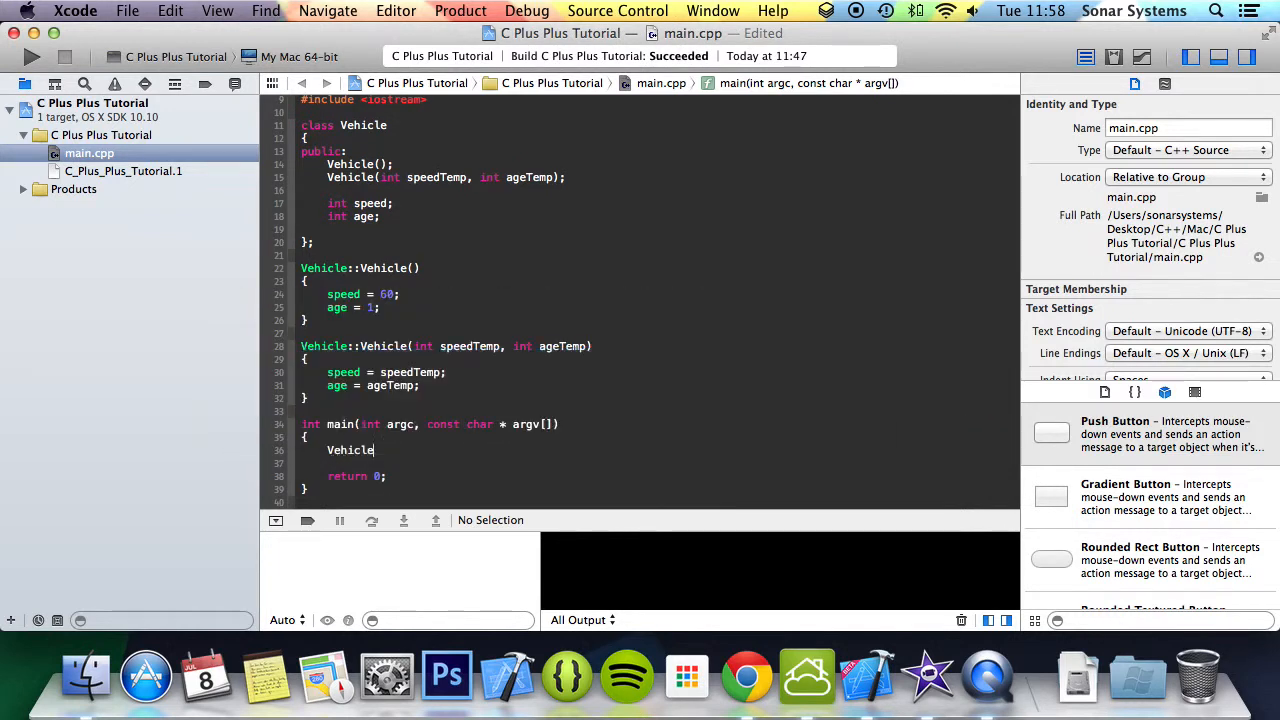
text(bmw();)
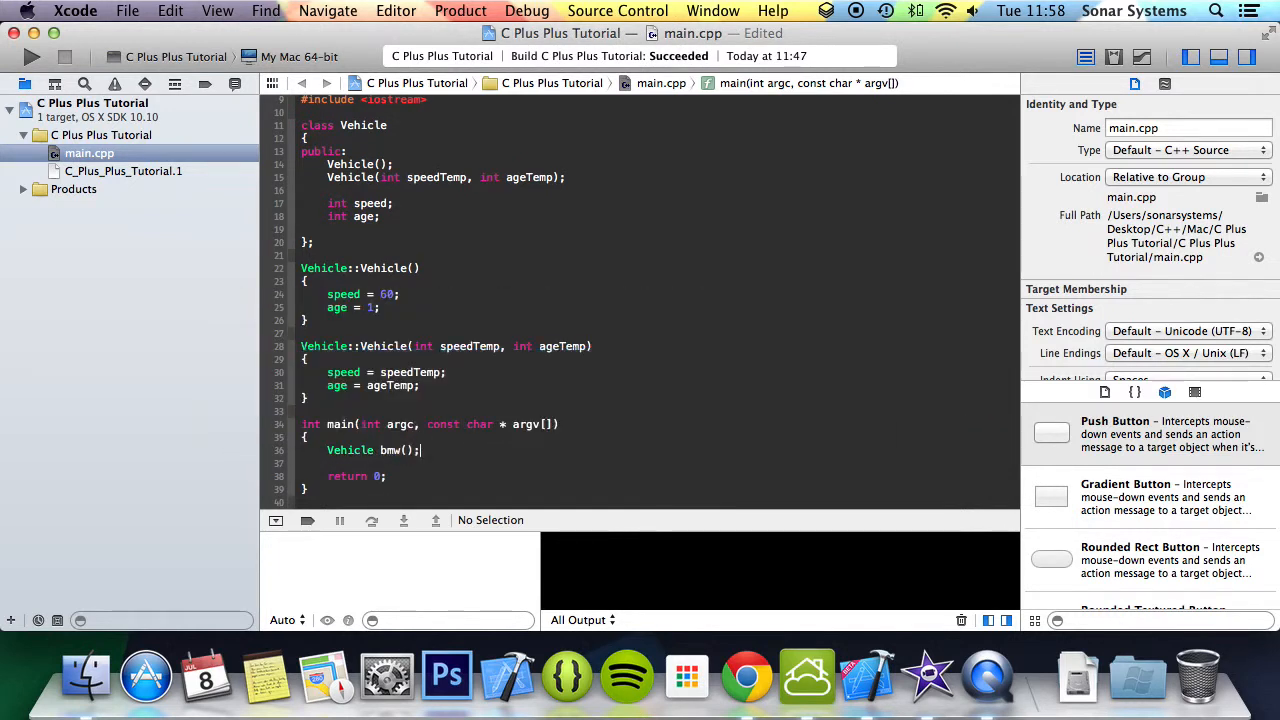
text(500)
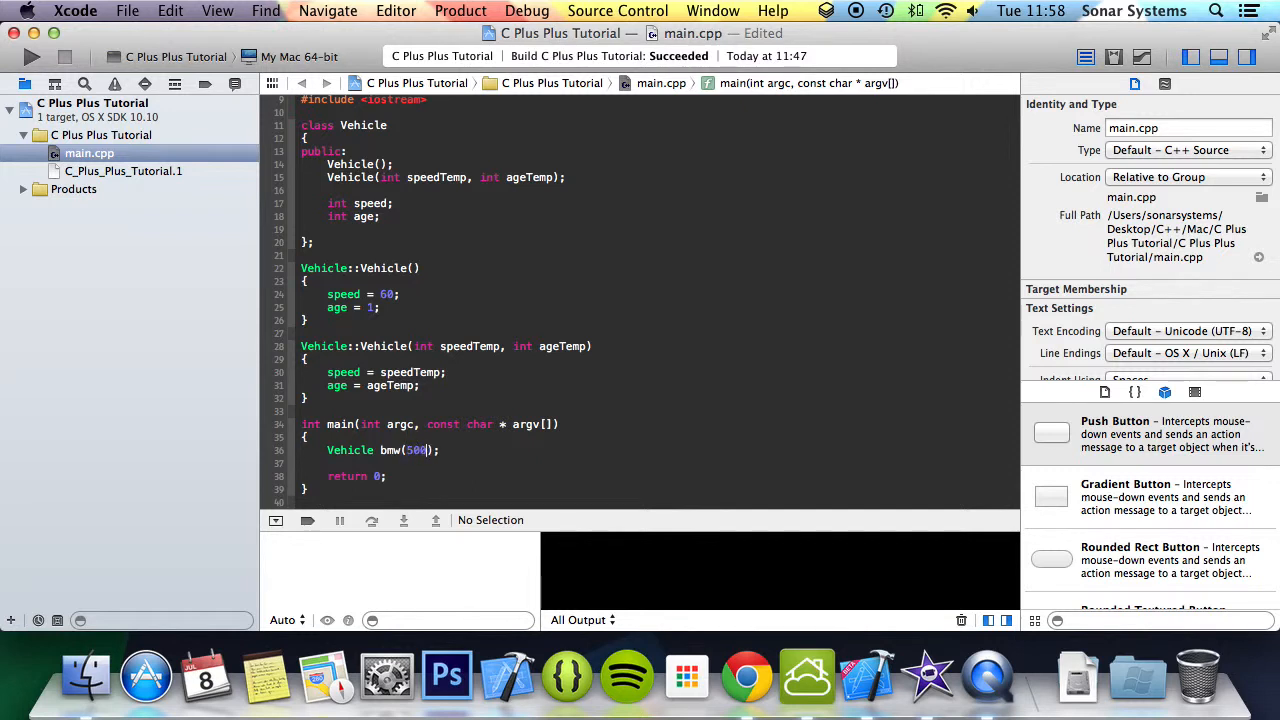
text(,)
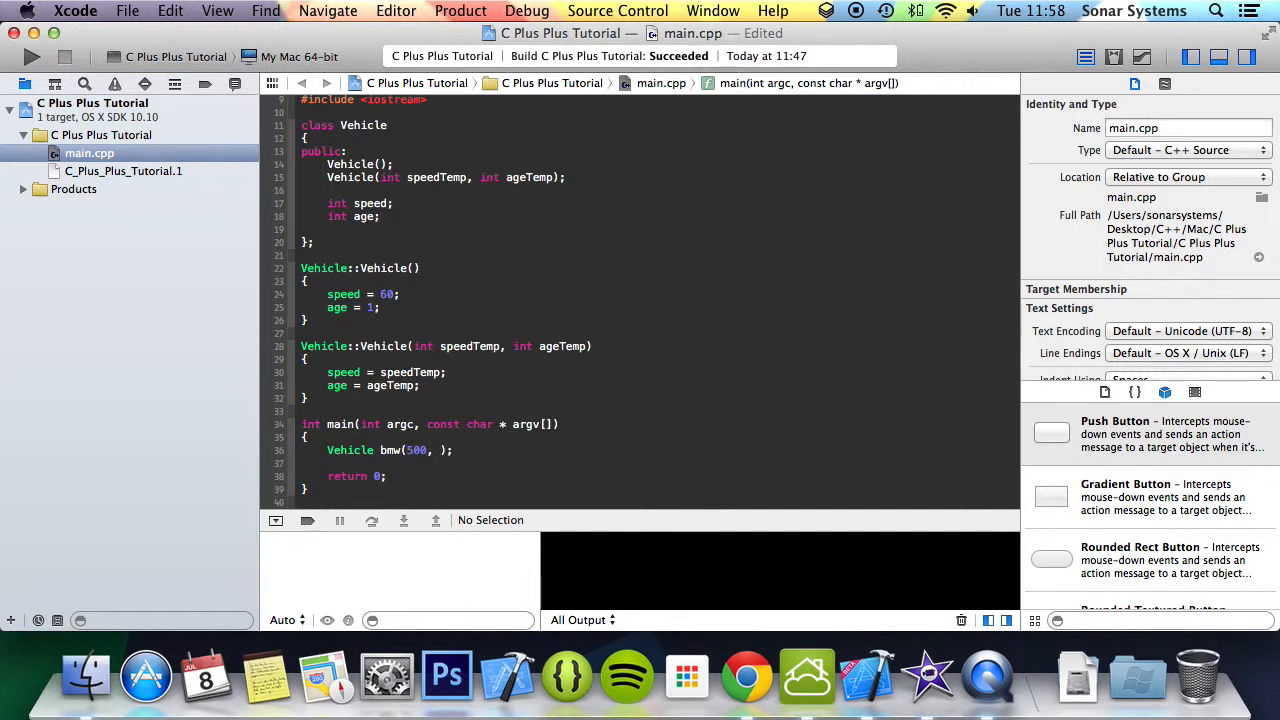
text(60)
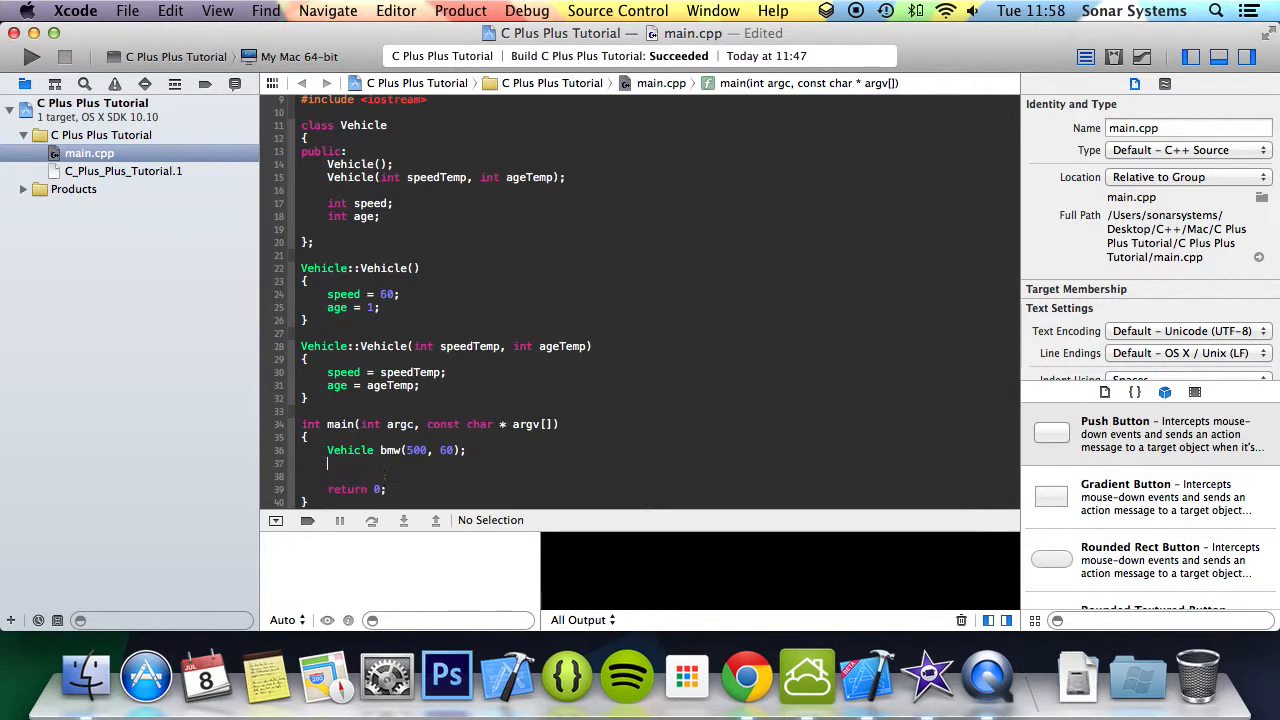
Add Vehicle bmw2(4, 10); and begin a third Vehicle line in main.
text(Vehicle bmw)
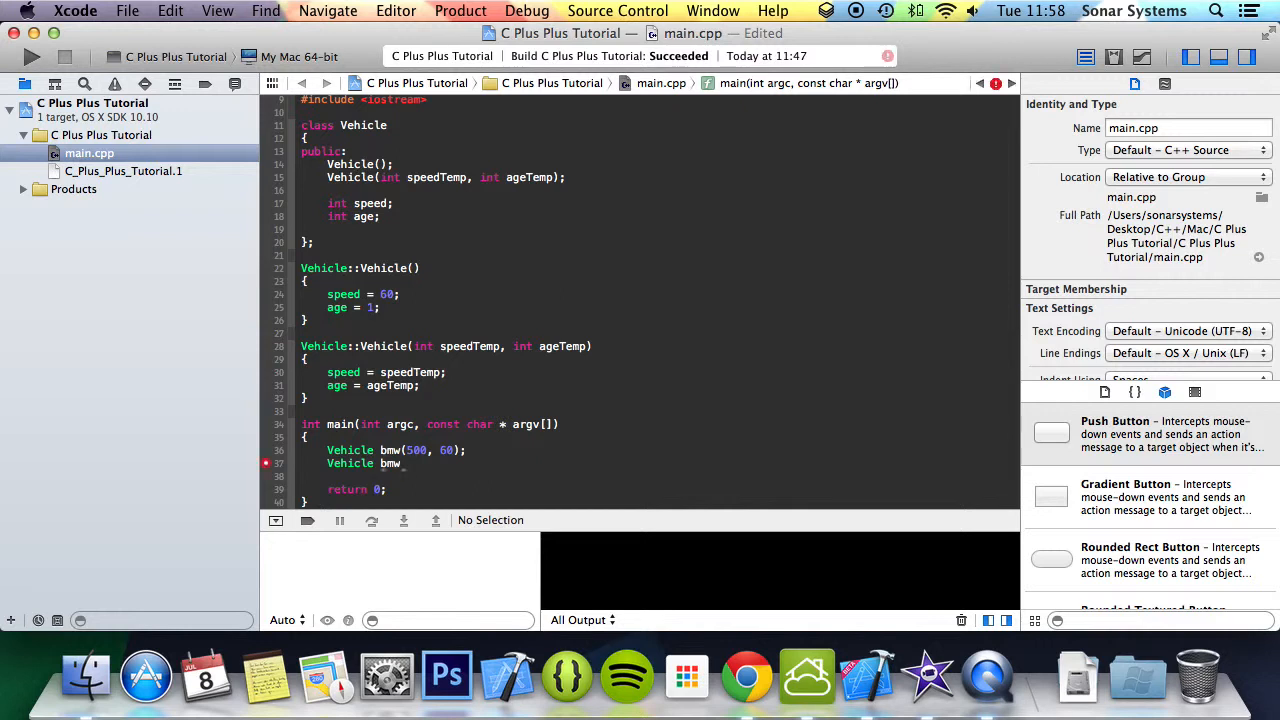
text(2();)
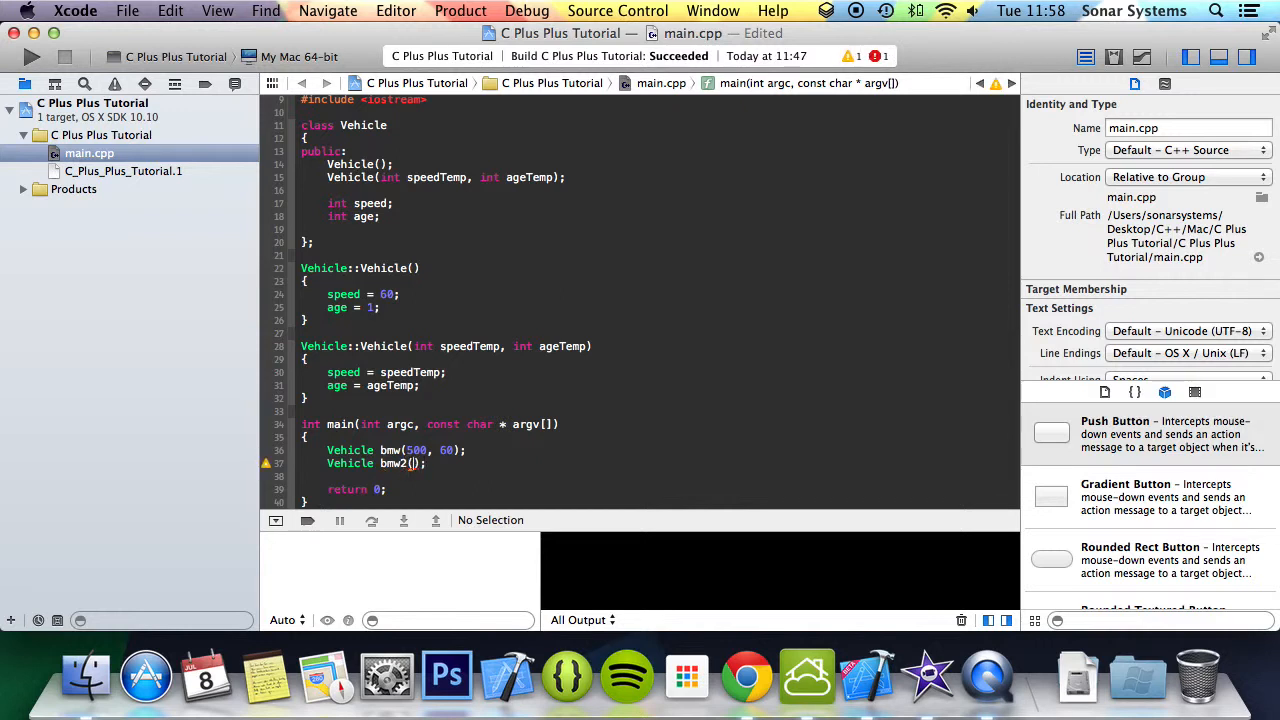
text(4)
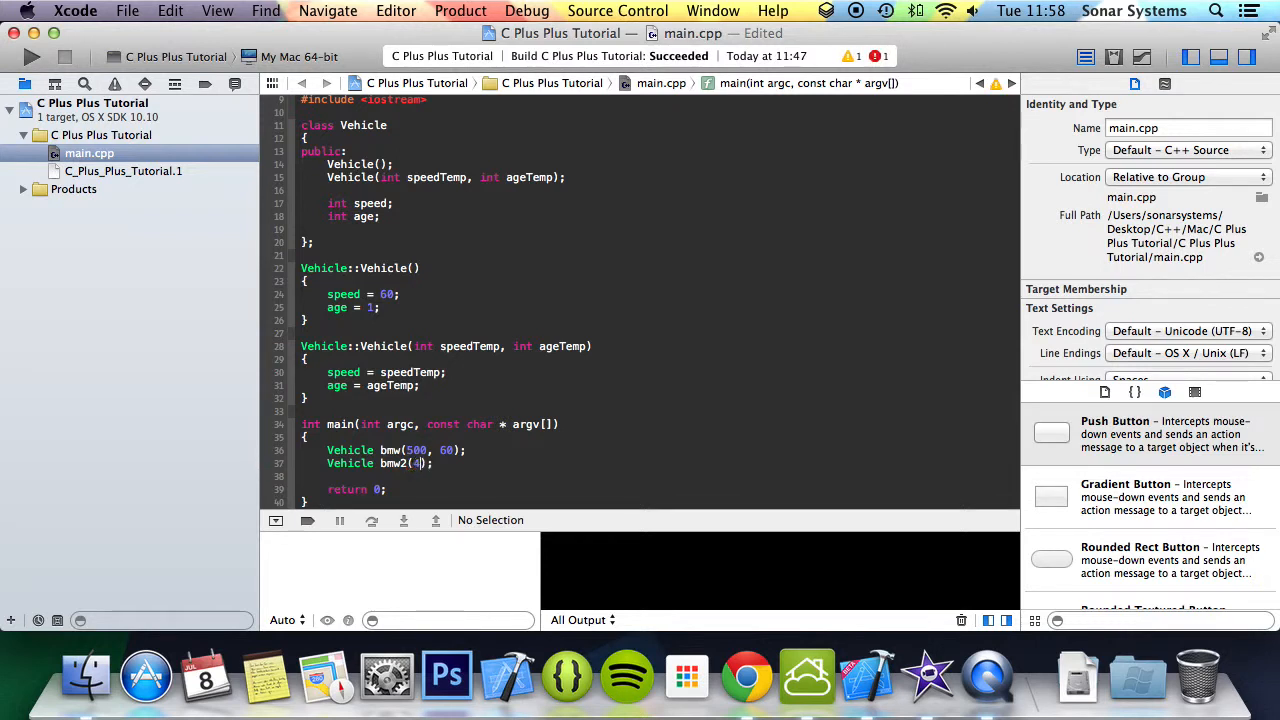
text(, 10)
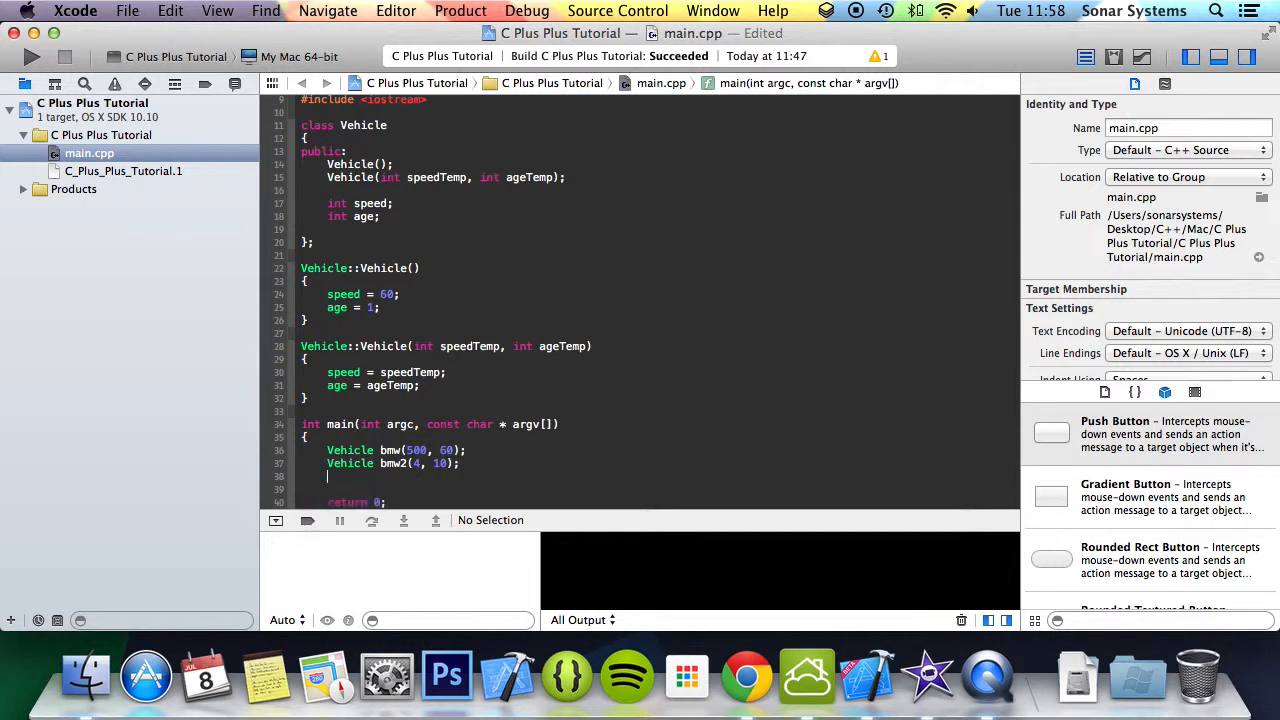
text(Vehicle)
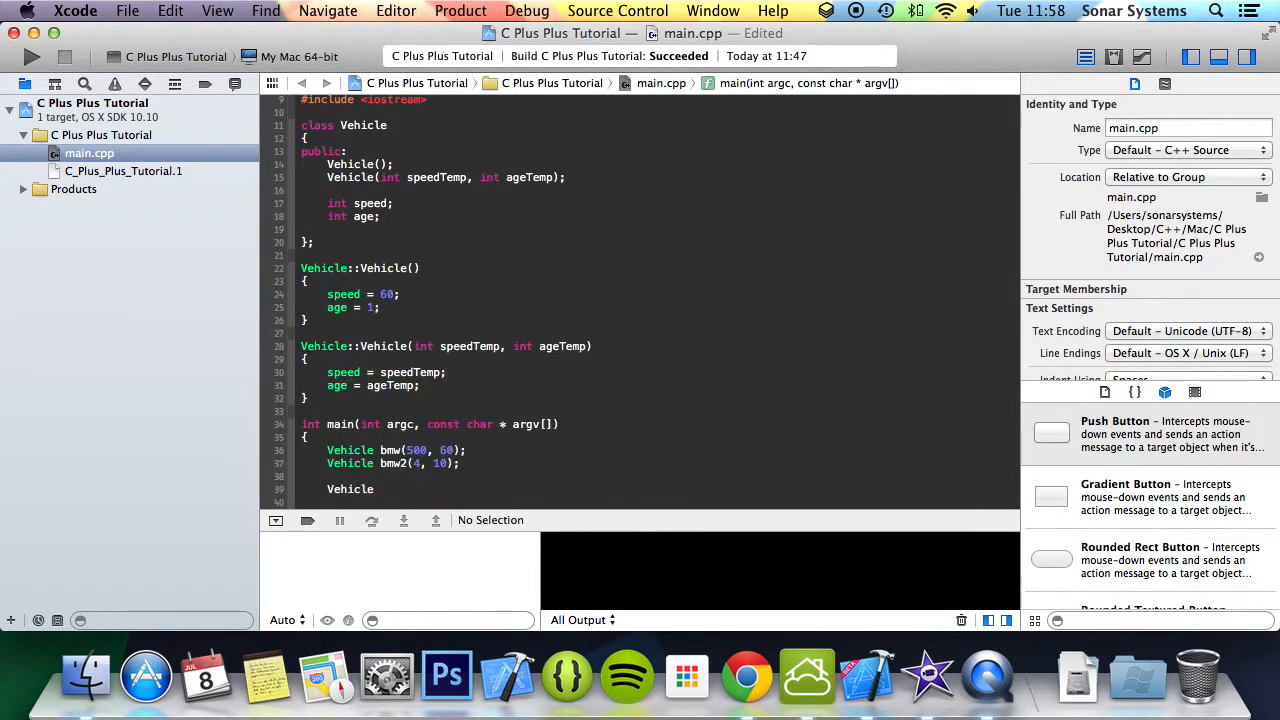
Declare Vehicle superBMW = bmw + bmw2; which raises an invalid-operands error.
text(superBMW = bmw +)
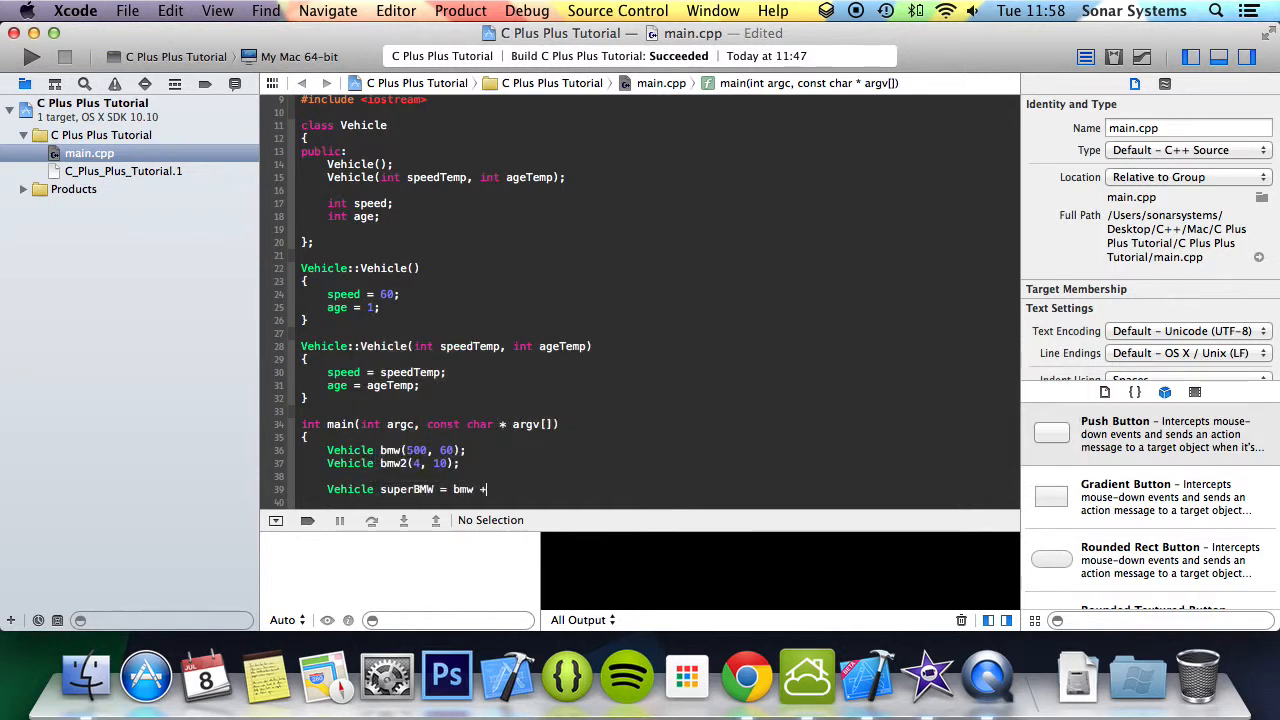
text(bmw2;)
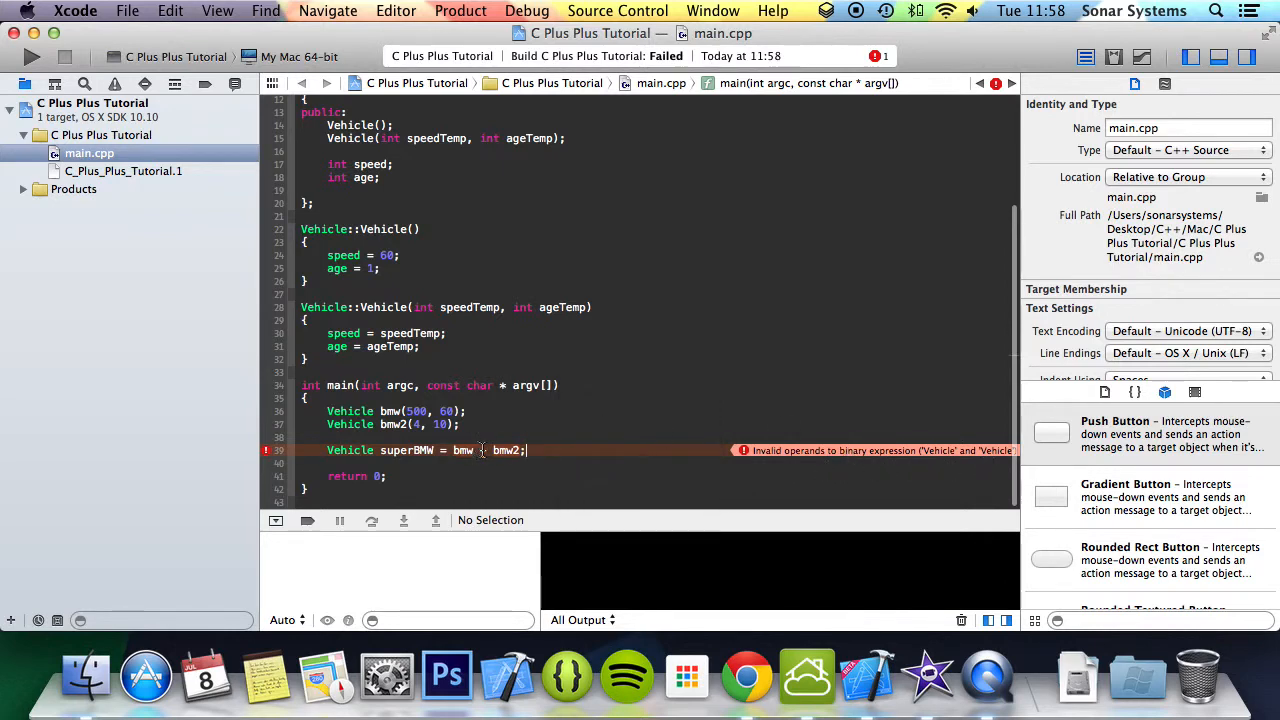
Start a new line in the Vehicle class below the two constructor declarations.
text(+)
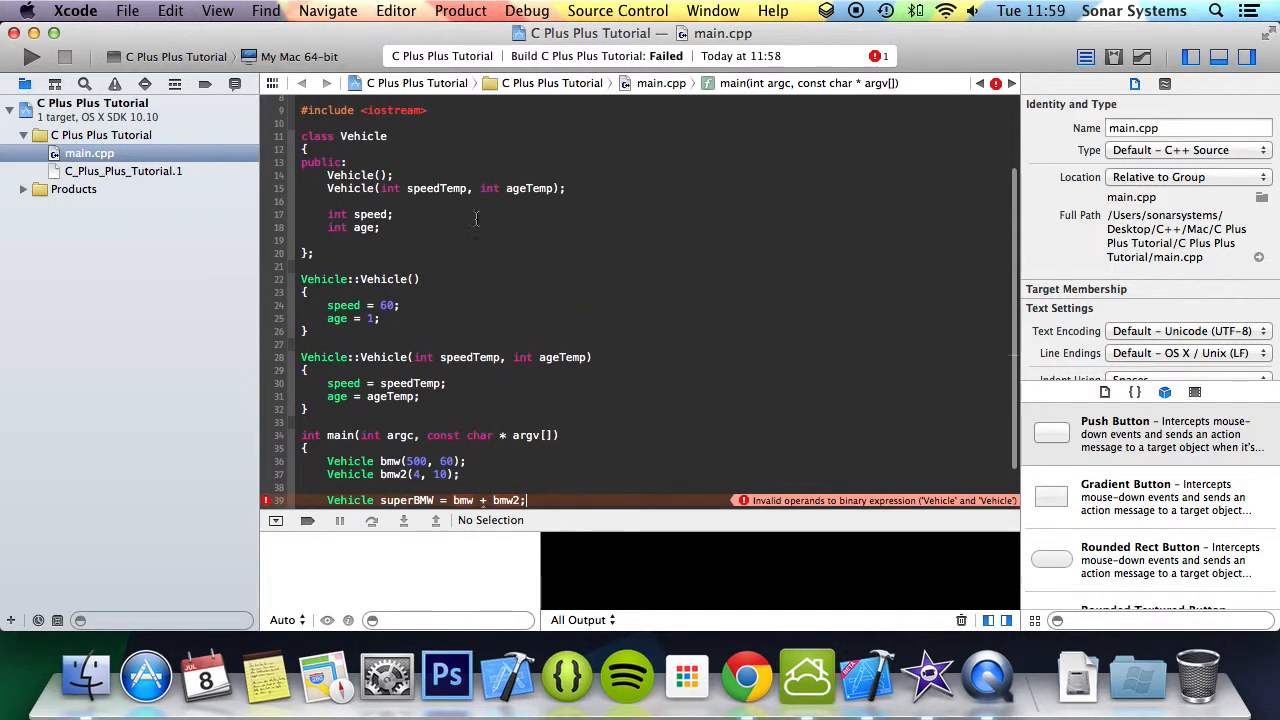
click(566, 188)
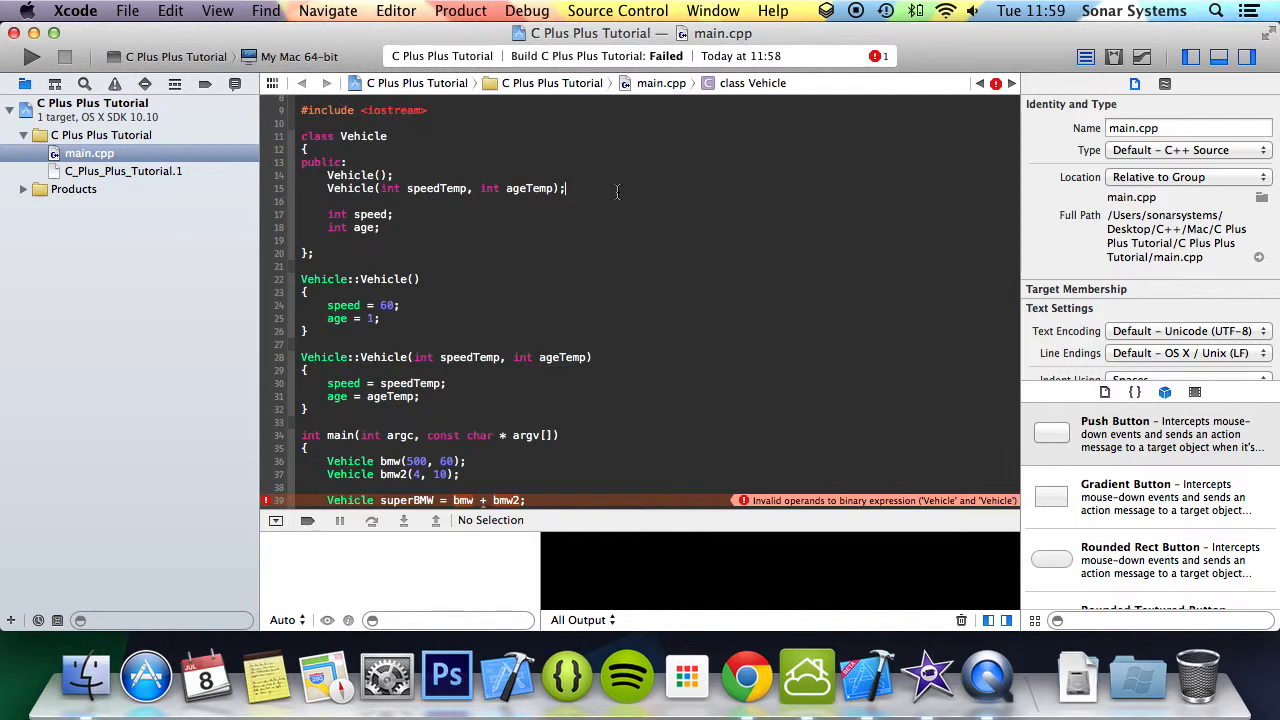
key(backspace)
text(Vehicle operator)
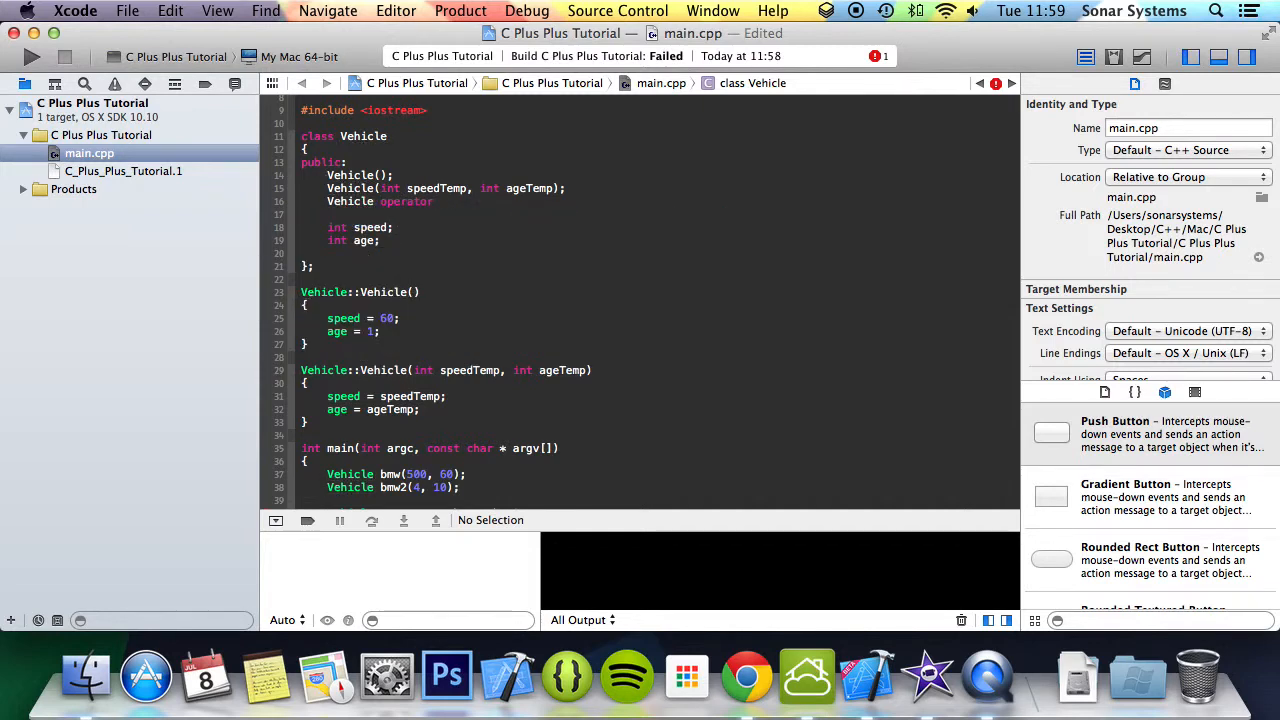
Declare Vehicle operator +(const Vehicle &parameter); in the class's public section.
text(+)
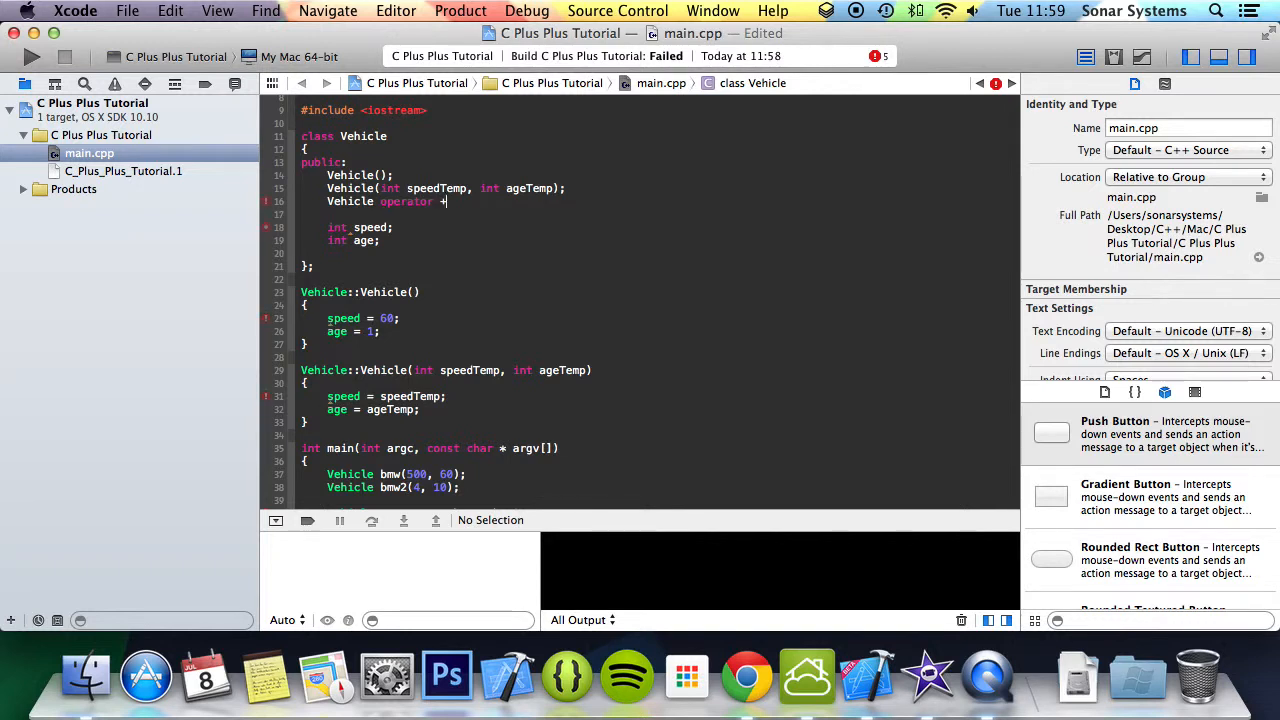
text(())
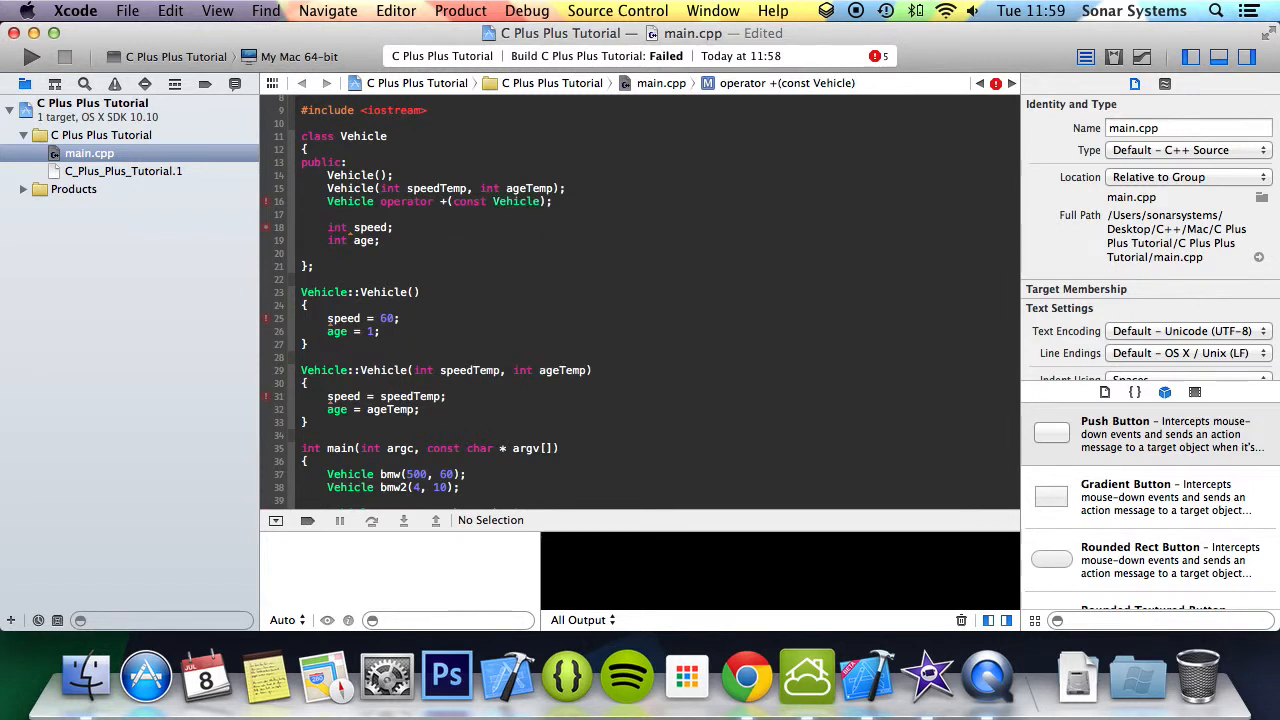
text(&)
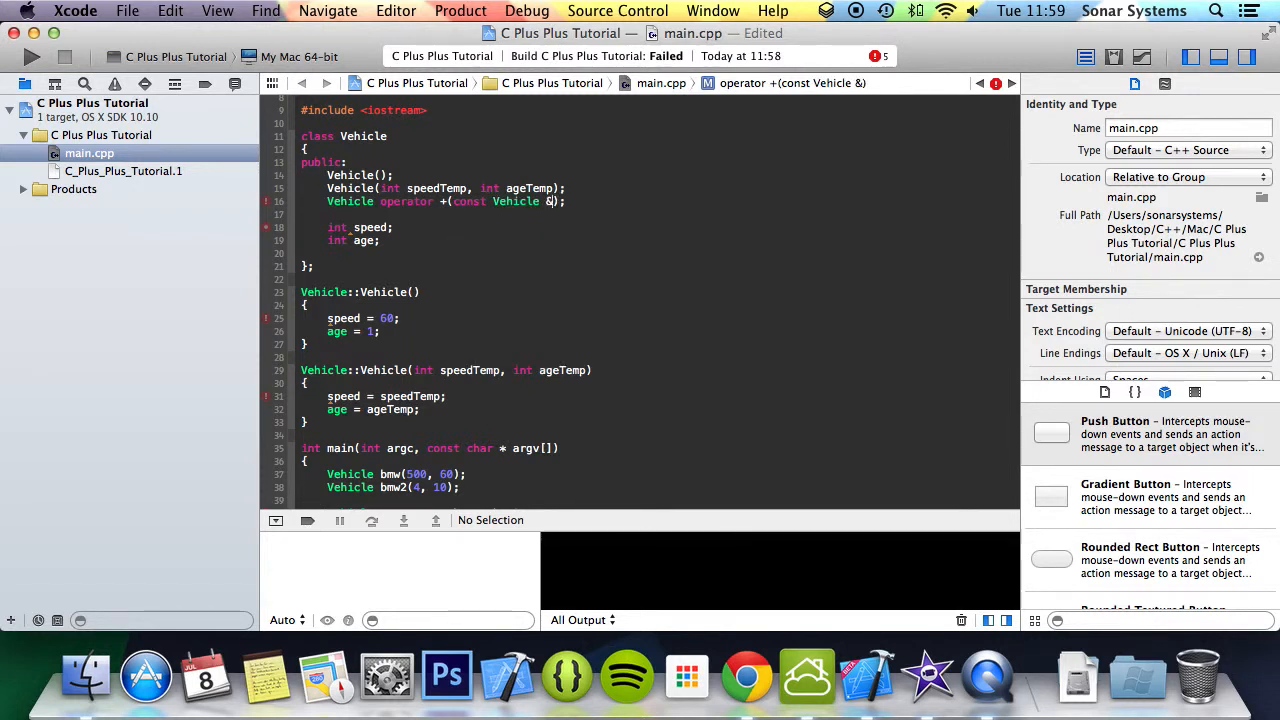
text(parameter)
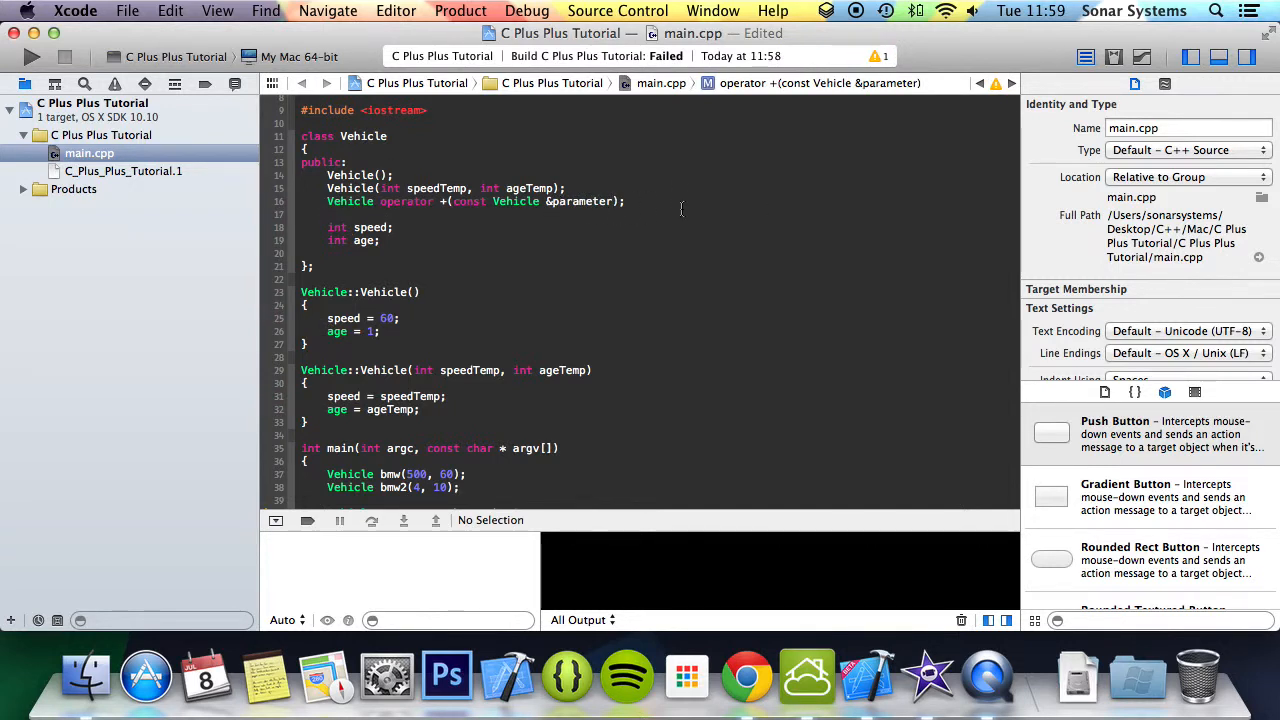
double_click(552, 200)
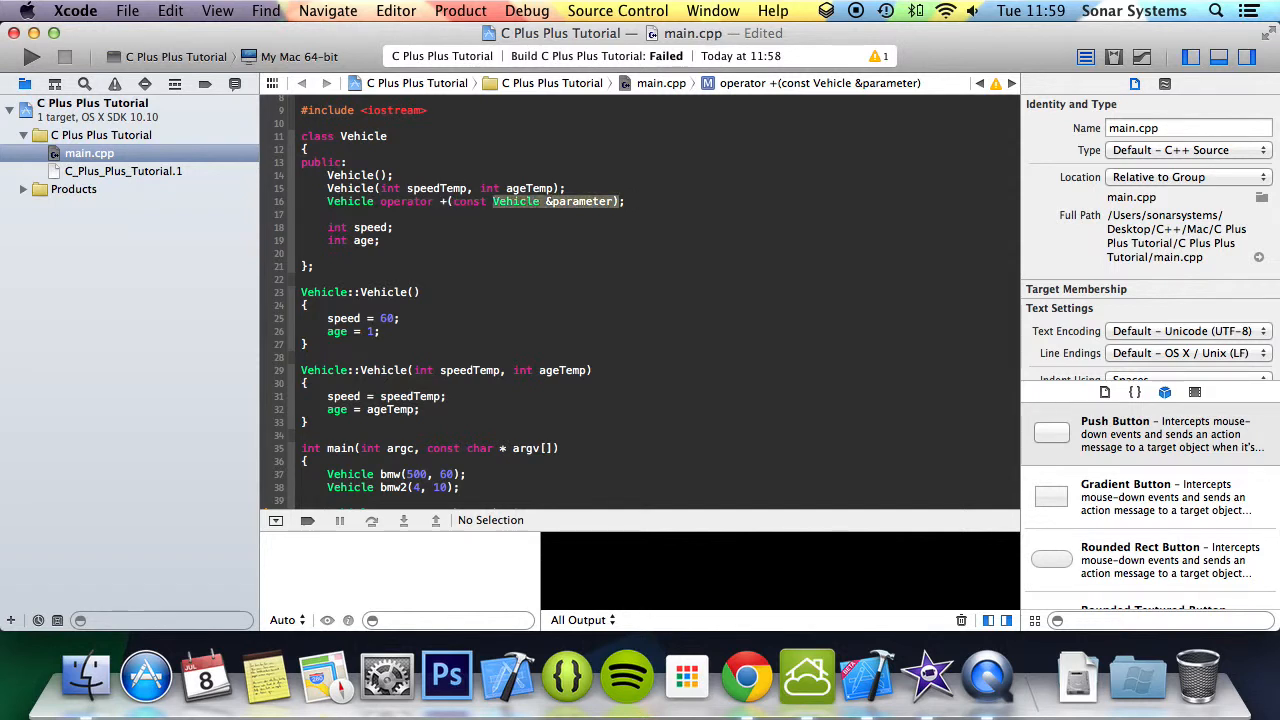
scroll(down, 3)
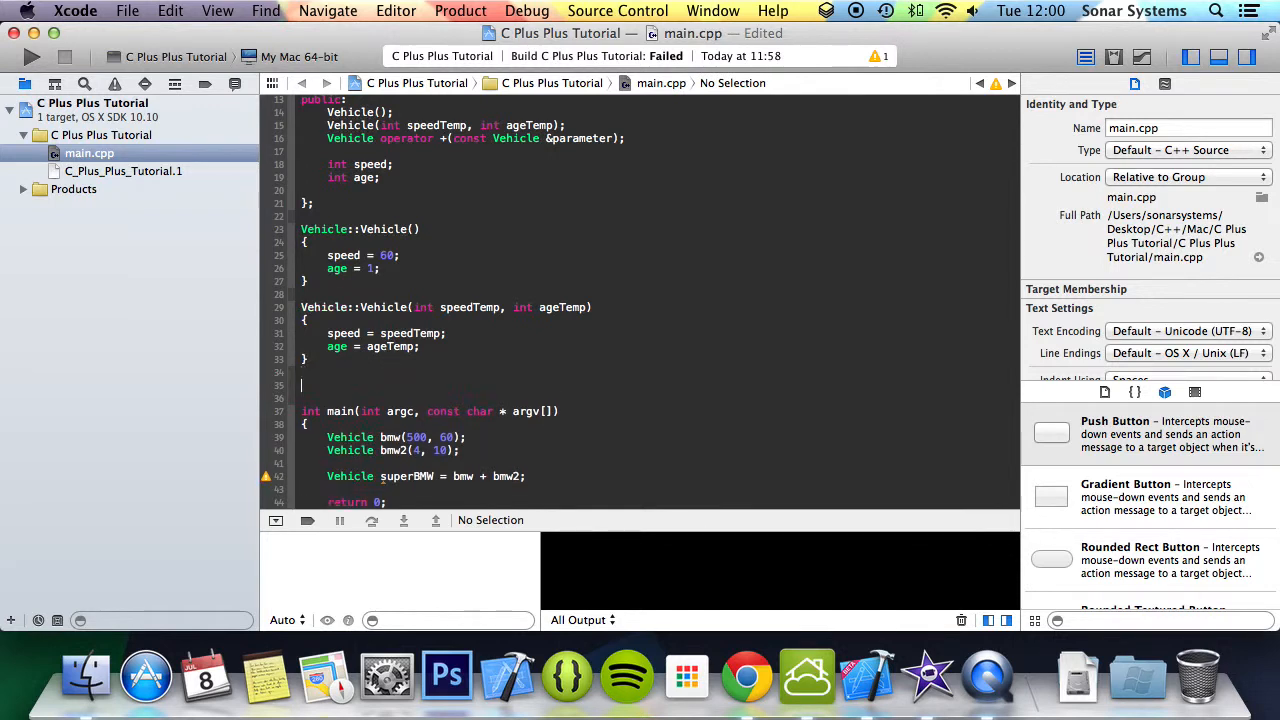
Write the Vehicle Vehicle::operator+(const Vehicle &parameter) definition header above main.
text(Vehicle Vehicle::)
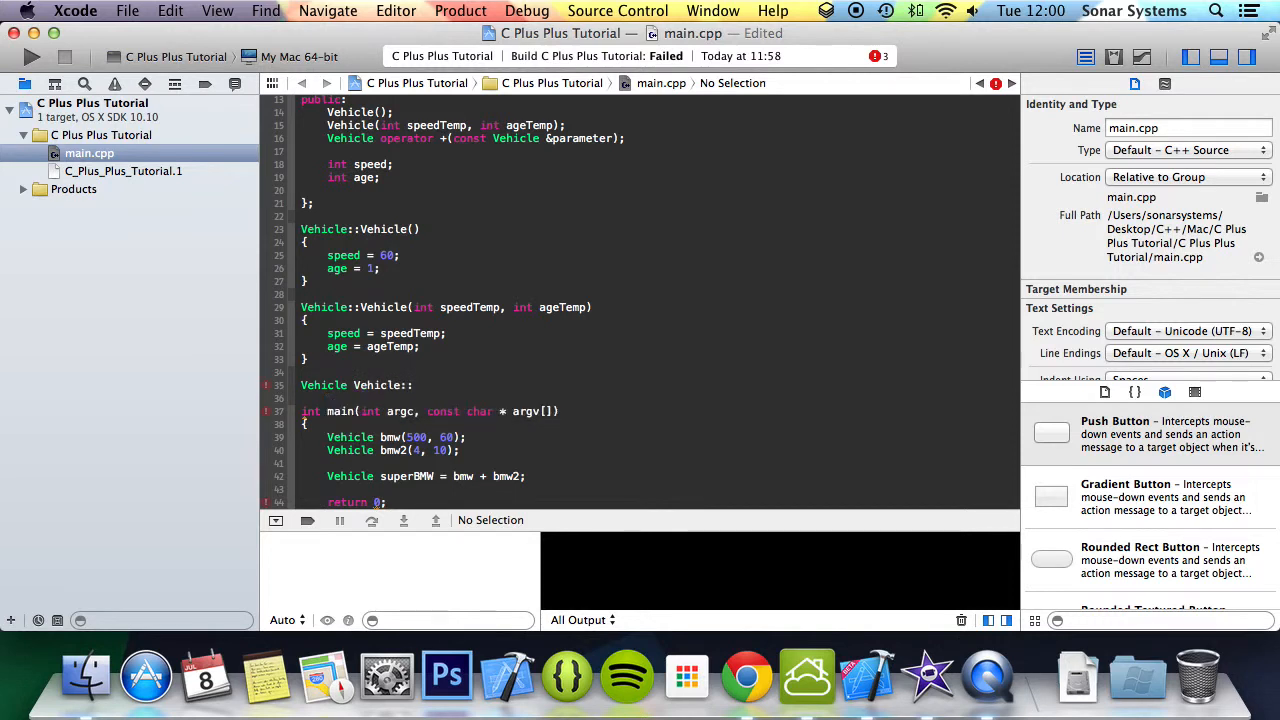
text(operator)
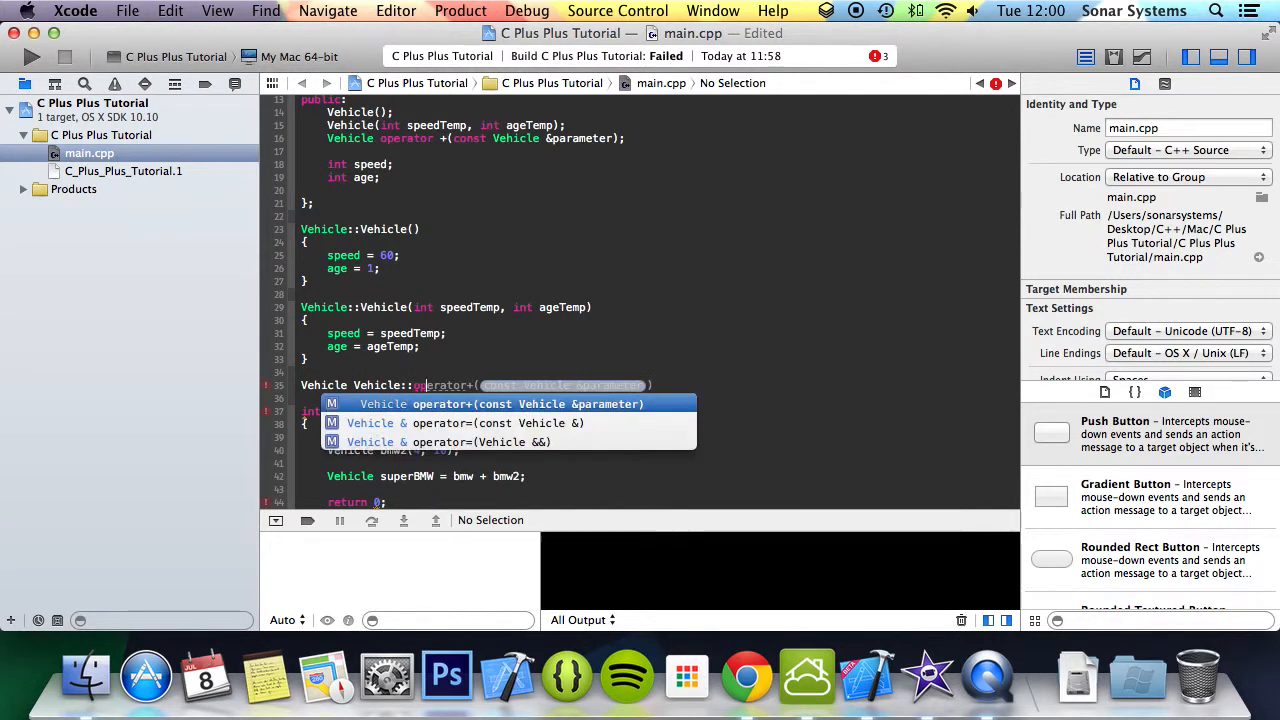
key(escape)
text(temp)
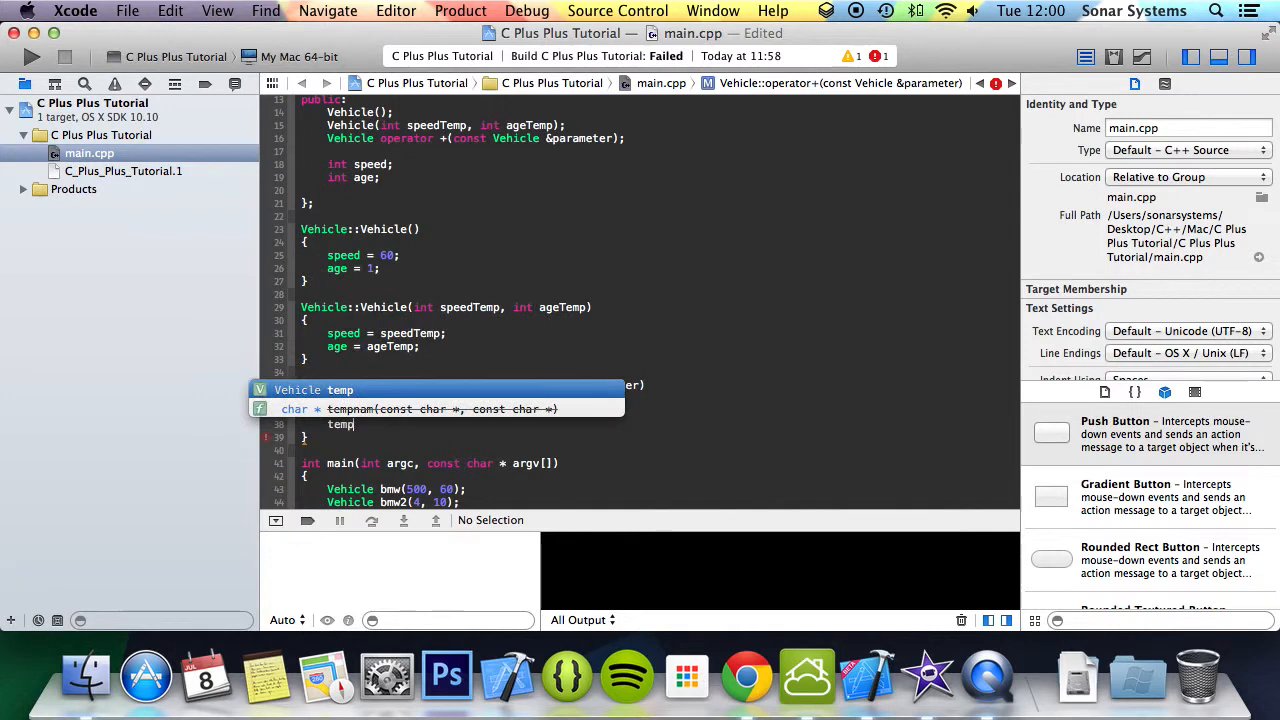
text(Vehicle::)
text(.speed = sp)
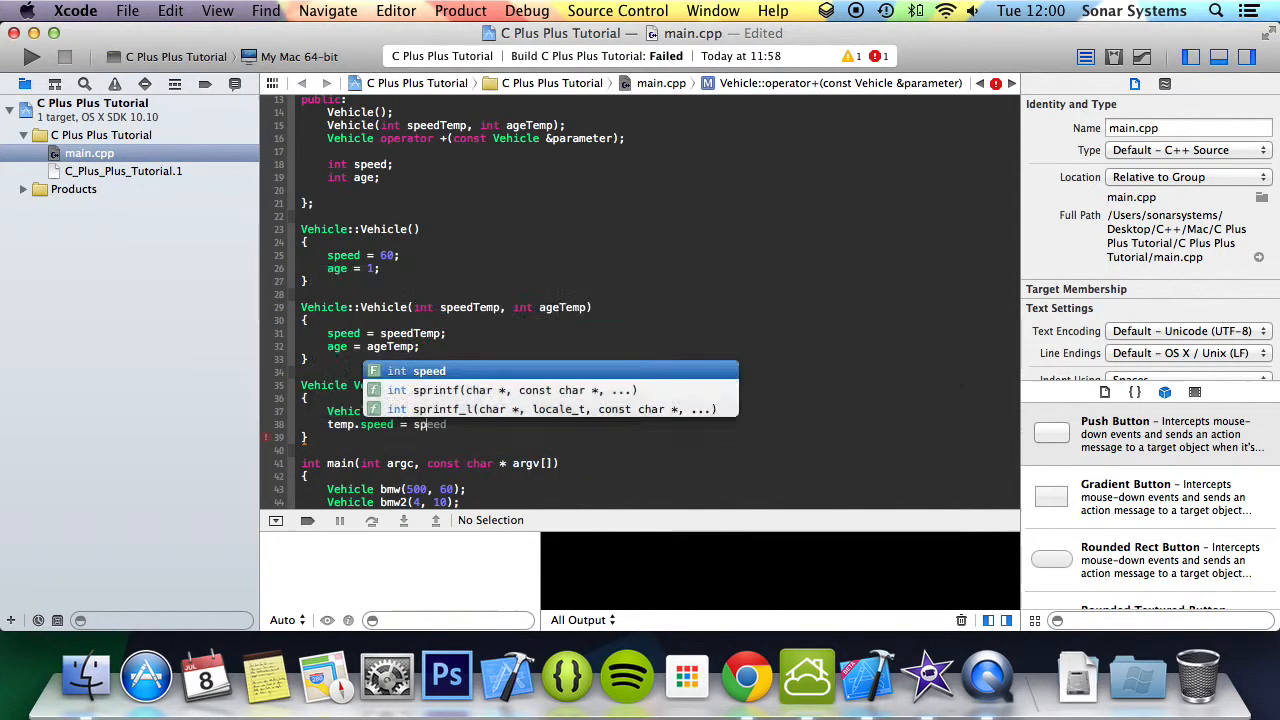
Sum speed and age with parameter's into a temp Vehicle and return it.
text(+)
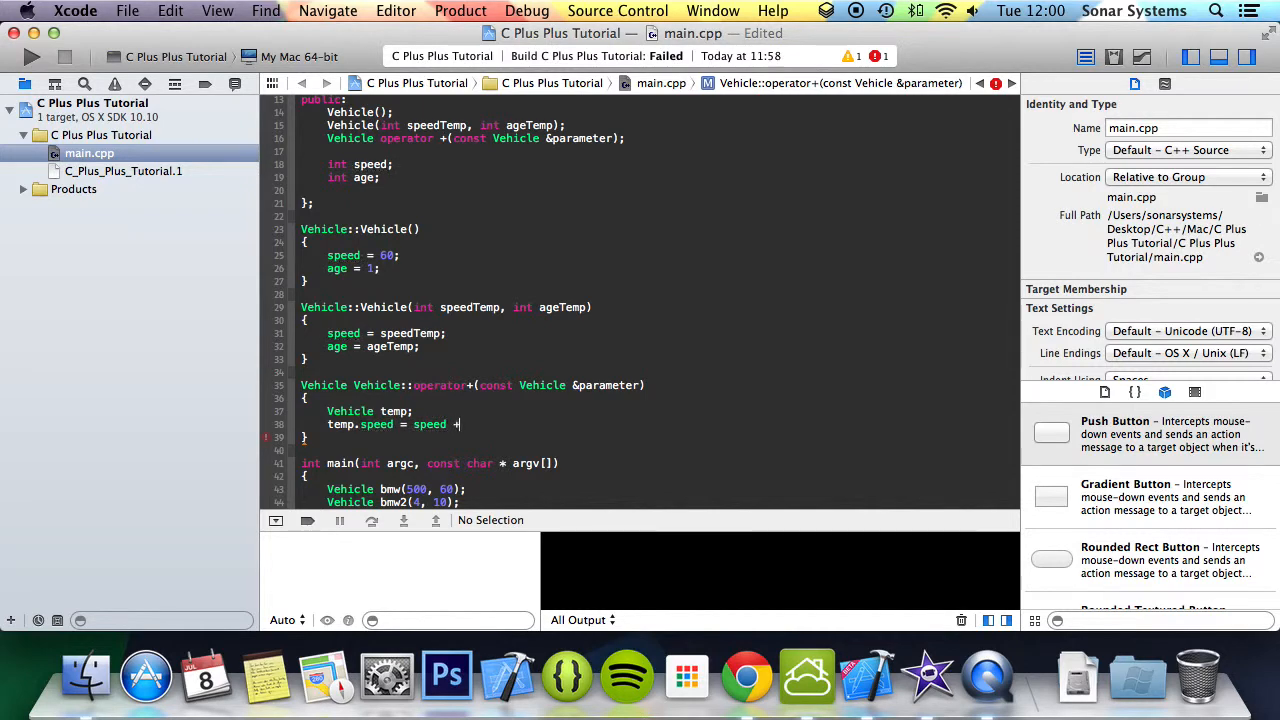
text(parameter.speed)
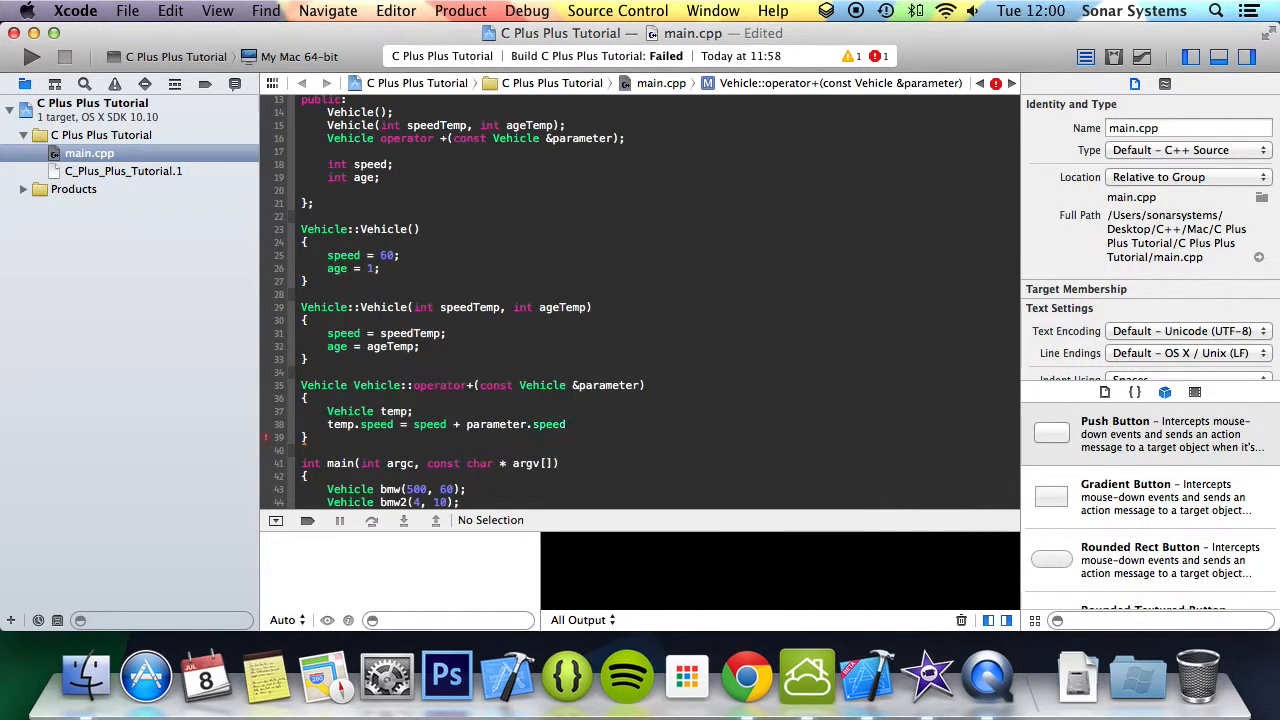
text(temp.speed)
text(return temp;)
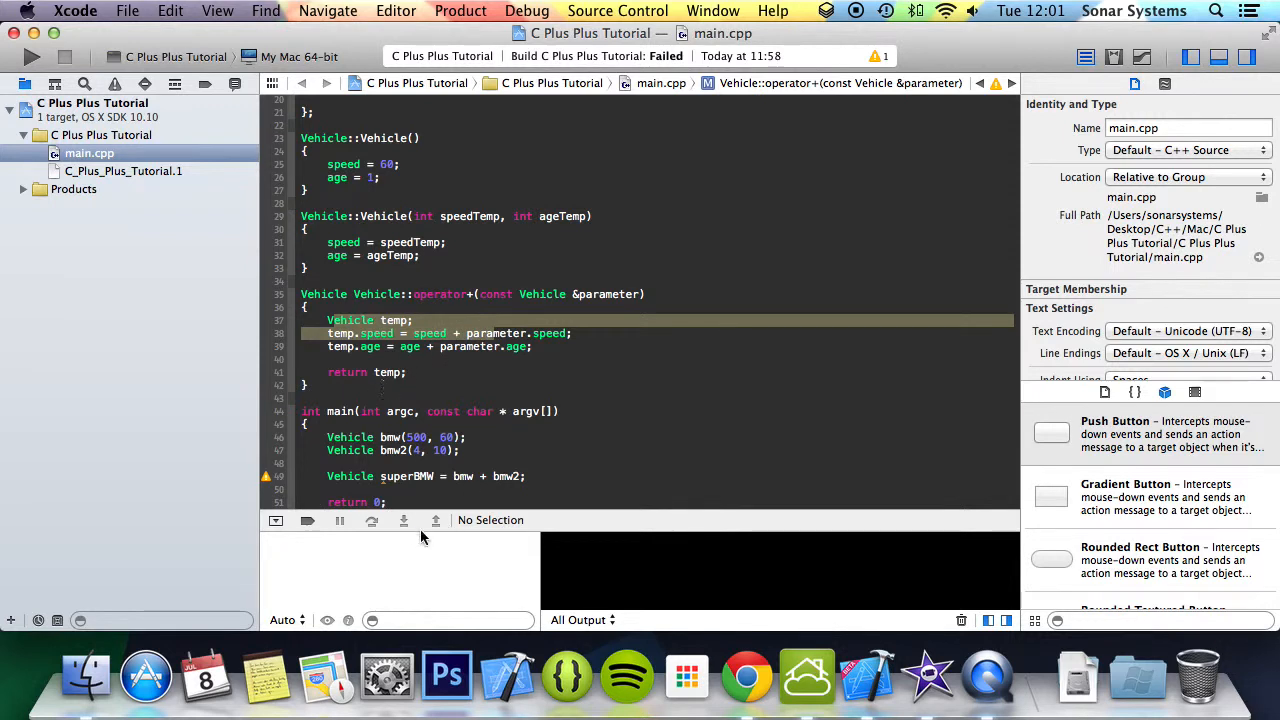
Print superBMW.speed and superBMW.age with std::cout after the superBMW line.
click(32, 56)
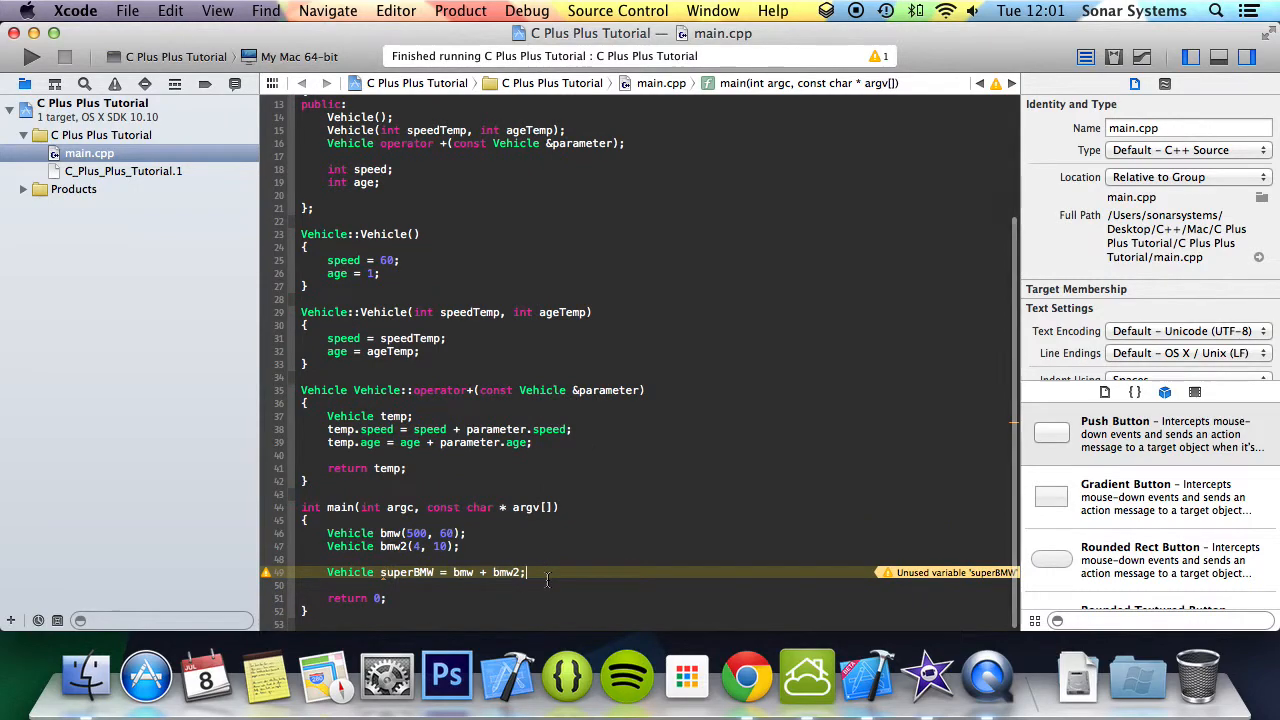
text(std::cpit)
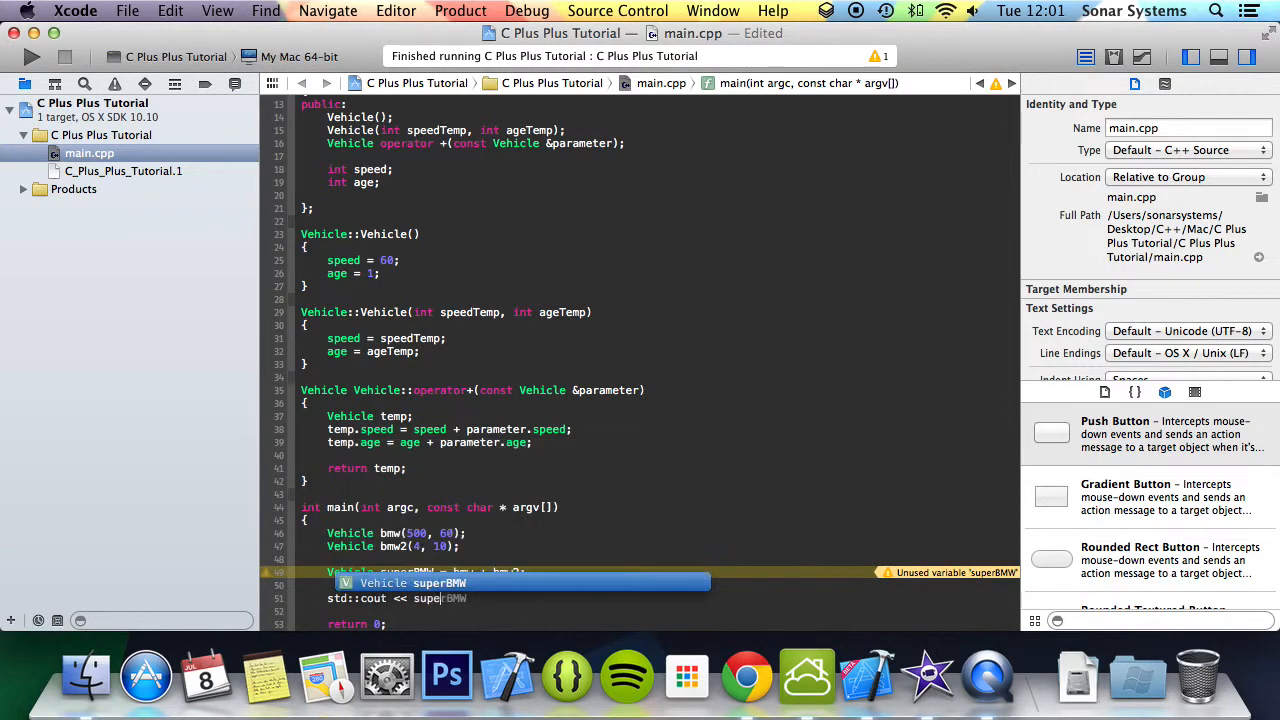
text(.speed)
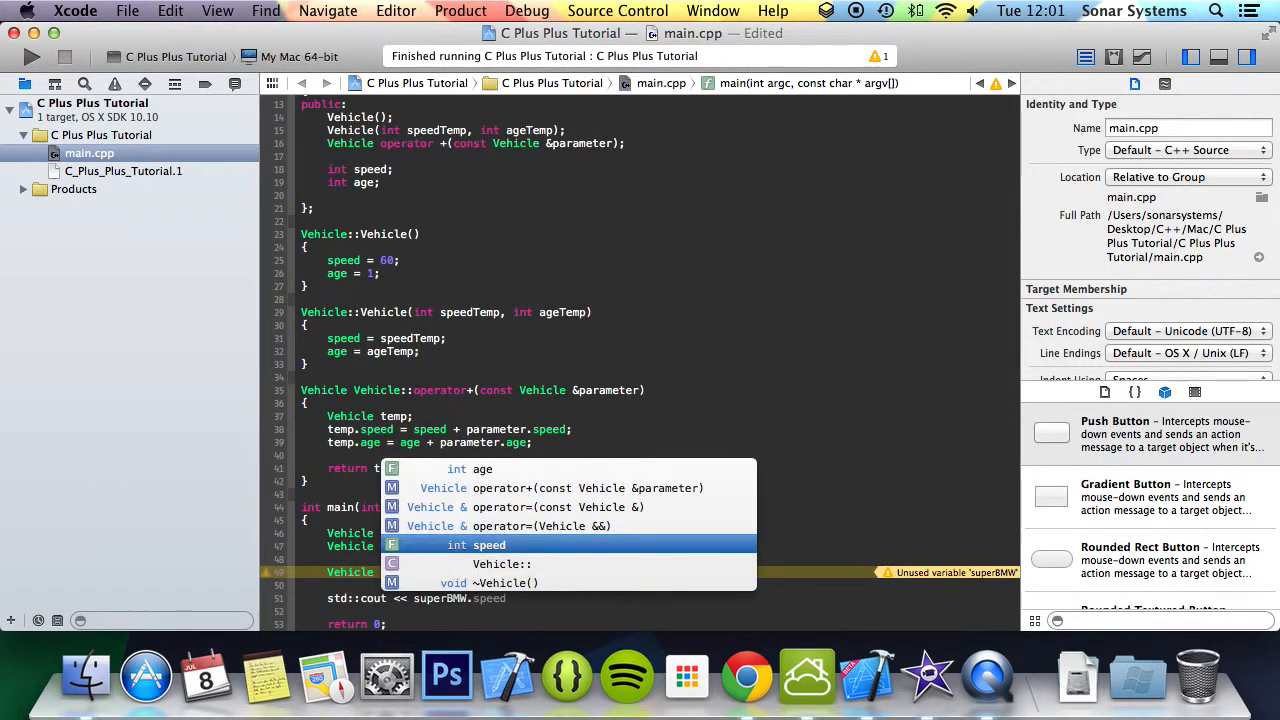
text(std::endl;)
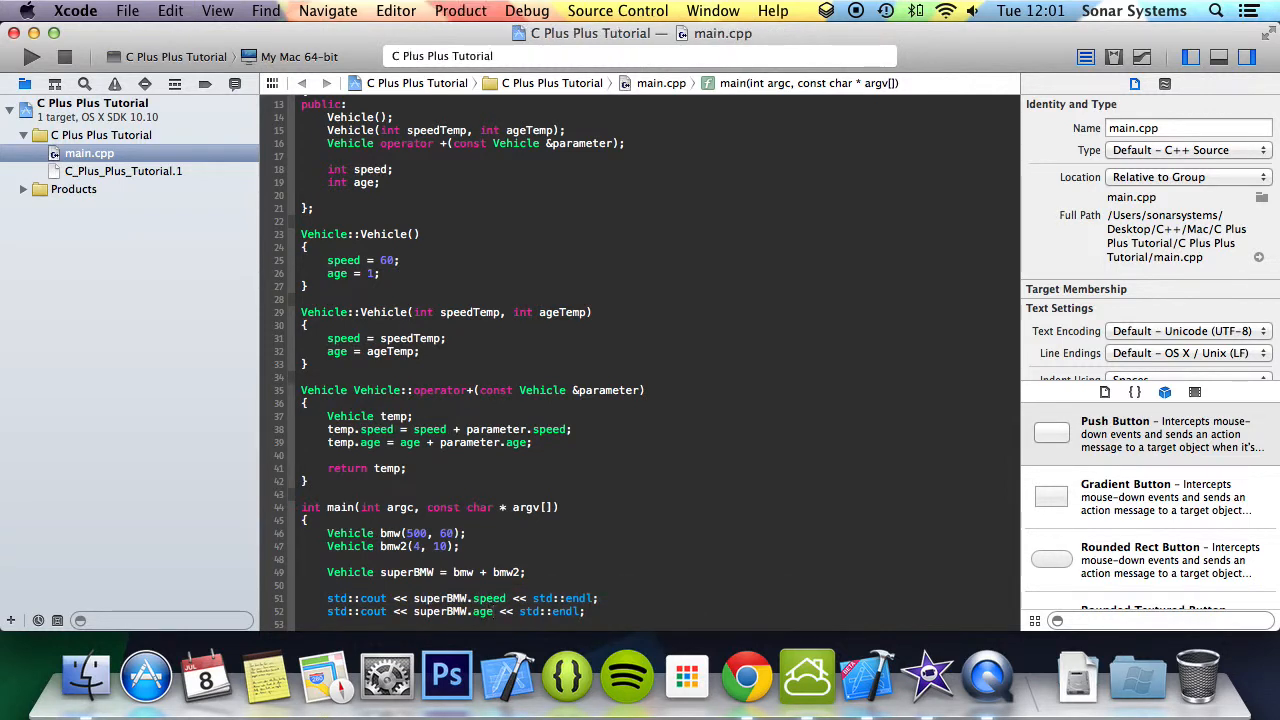
Build and run the program and check the console output shows 504 and 70.
click(32, 56)
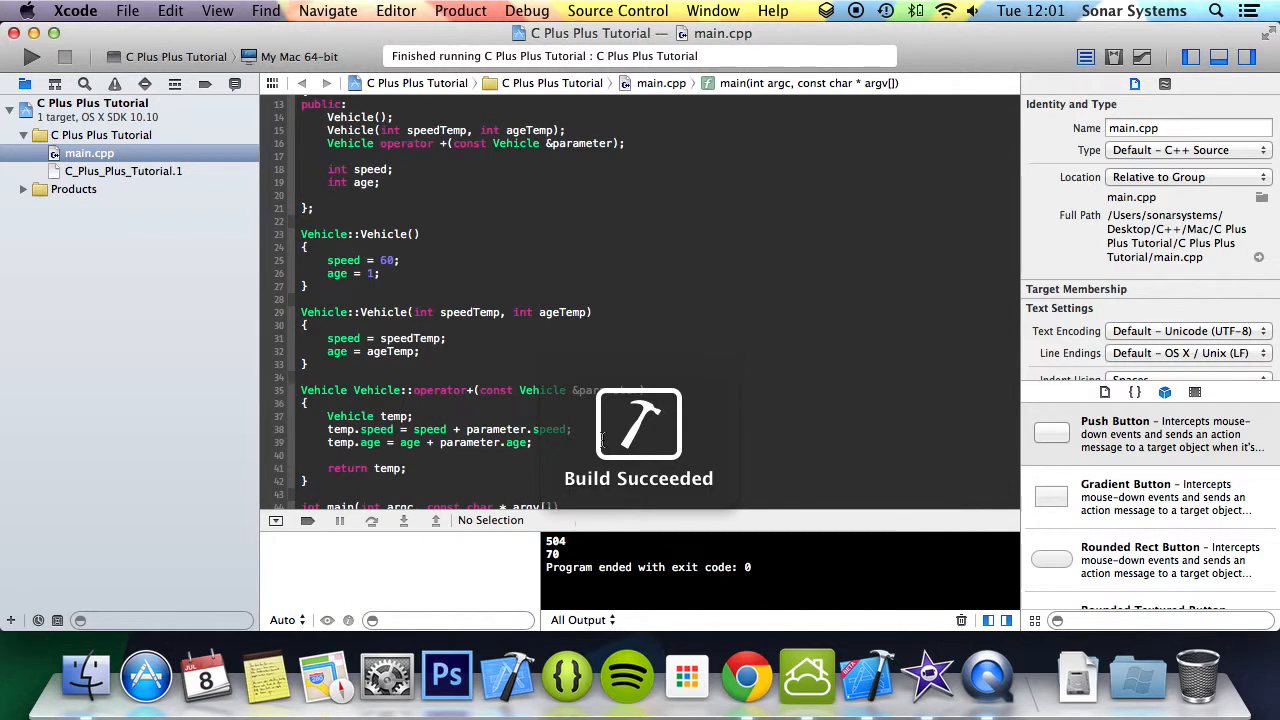
scroll(down, 3)
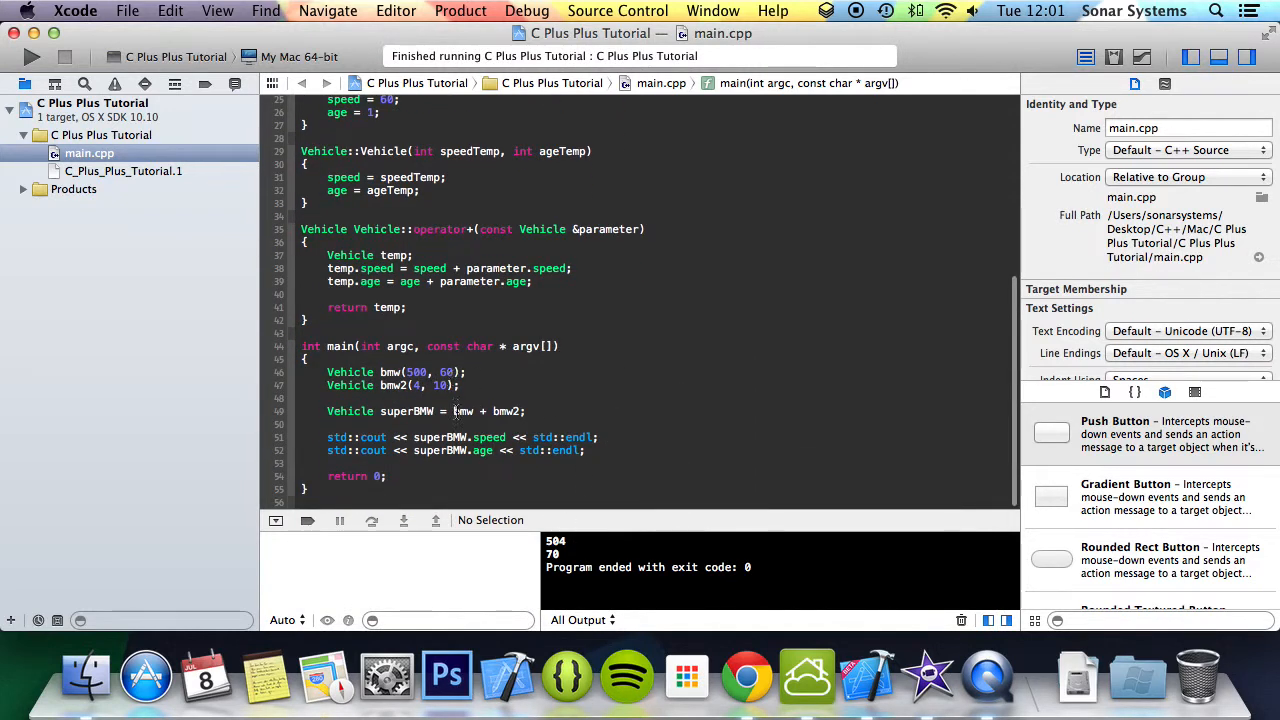
scroll(up, 3)
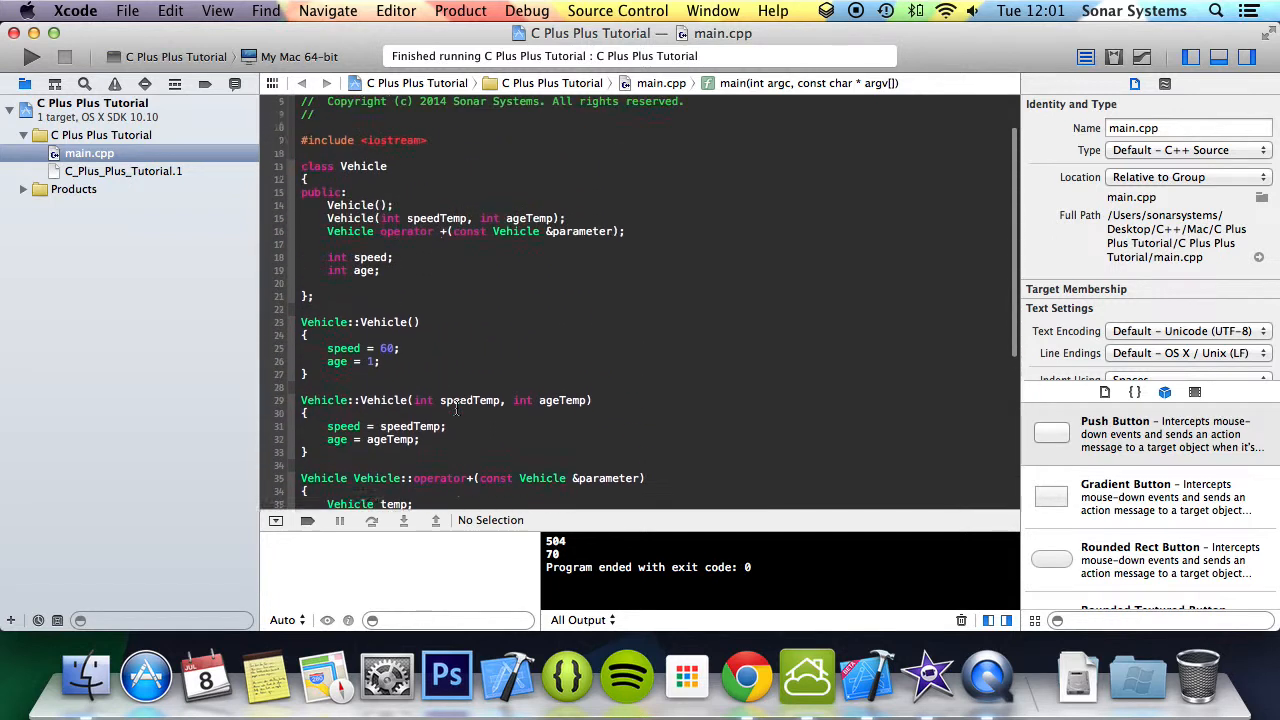